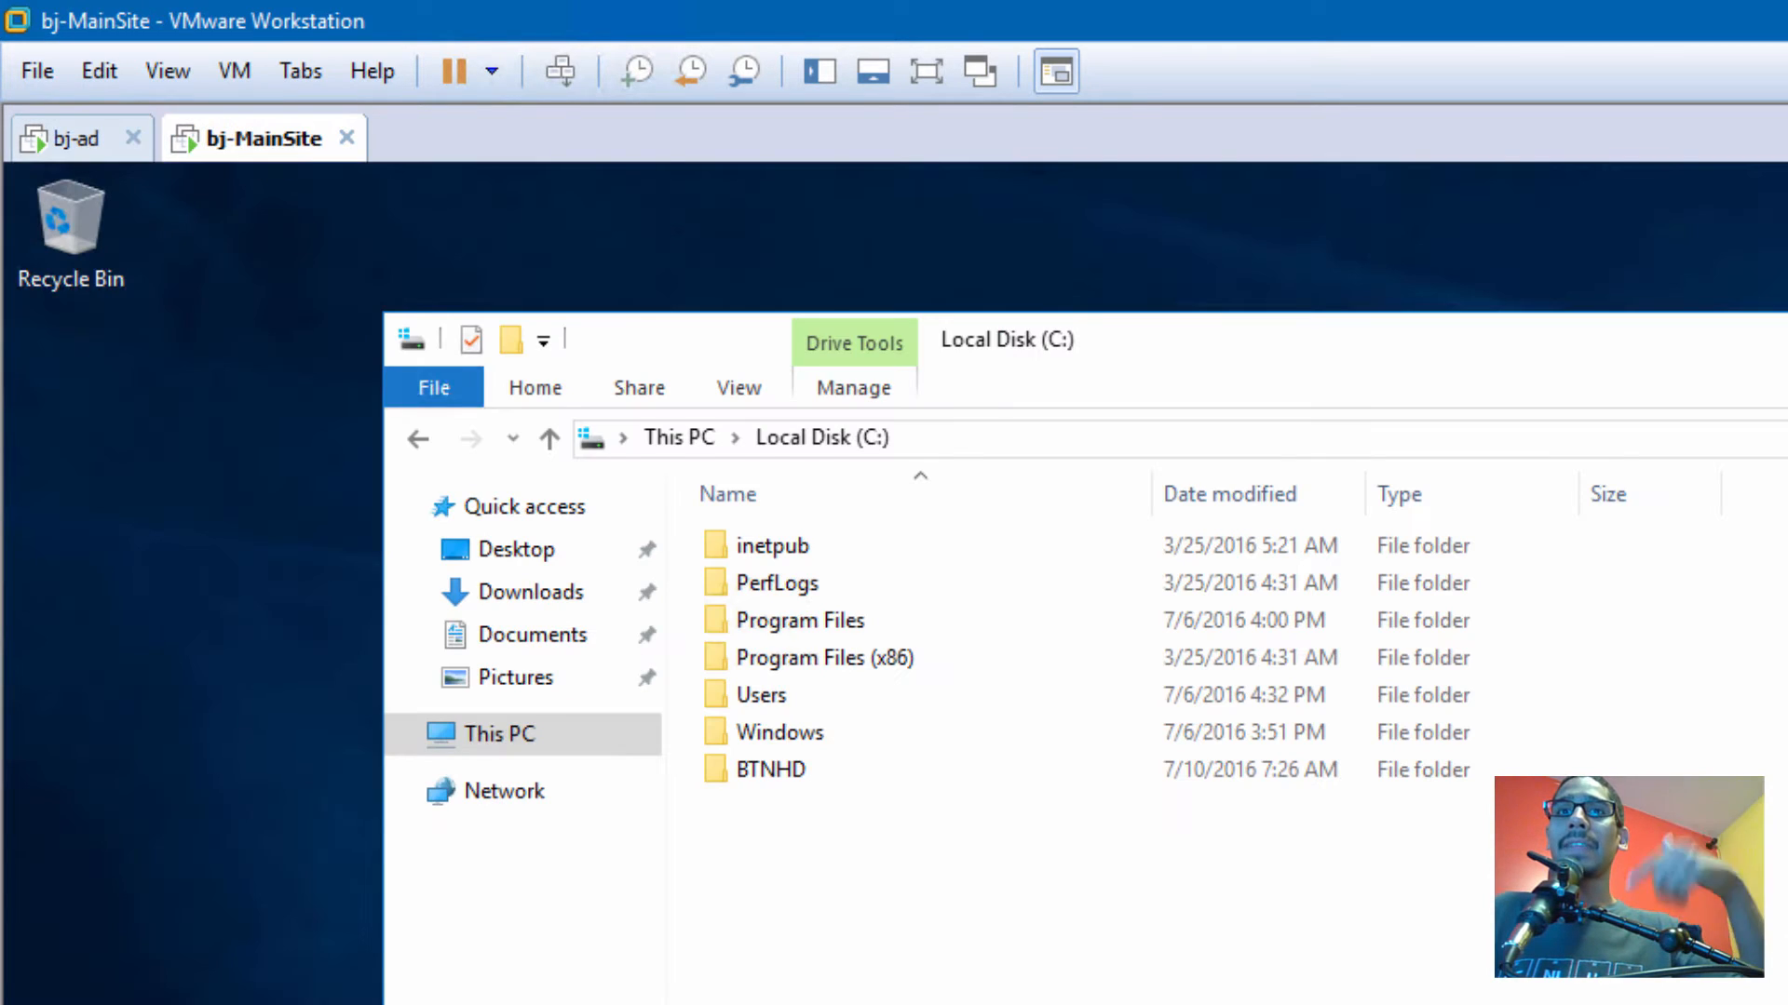
Switch to the bj-ad domain controller VM showing Group Policy Management for Headquarters
left_click(75, 137)
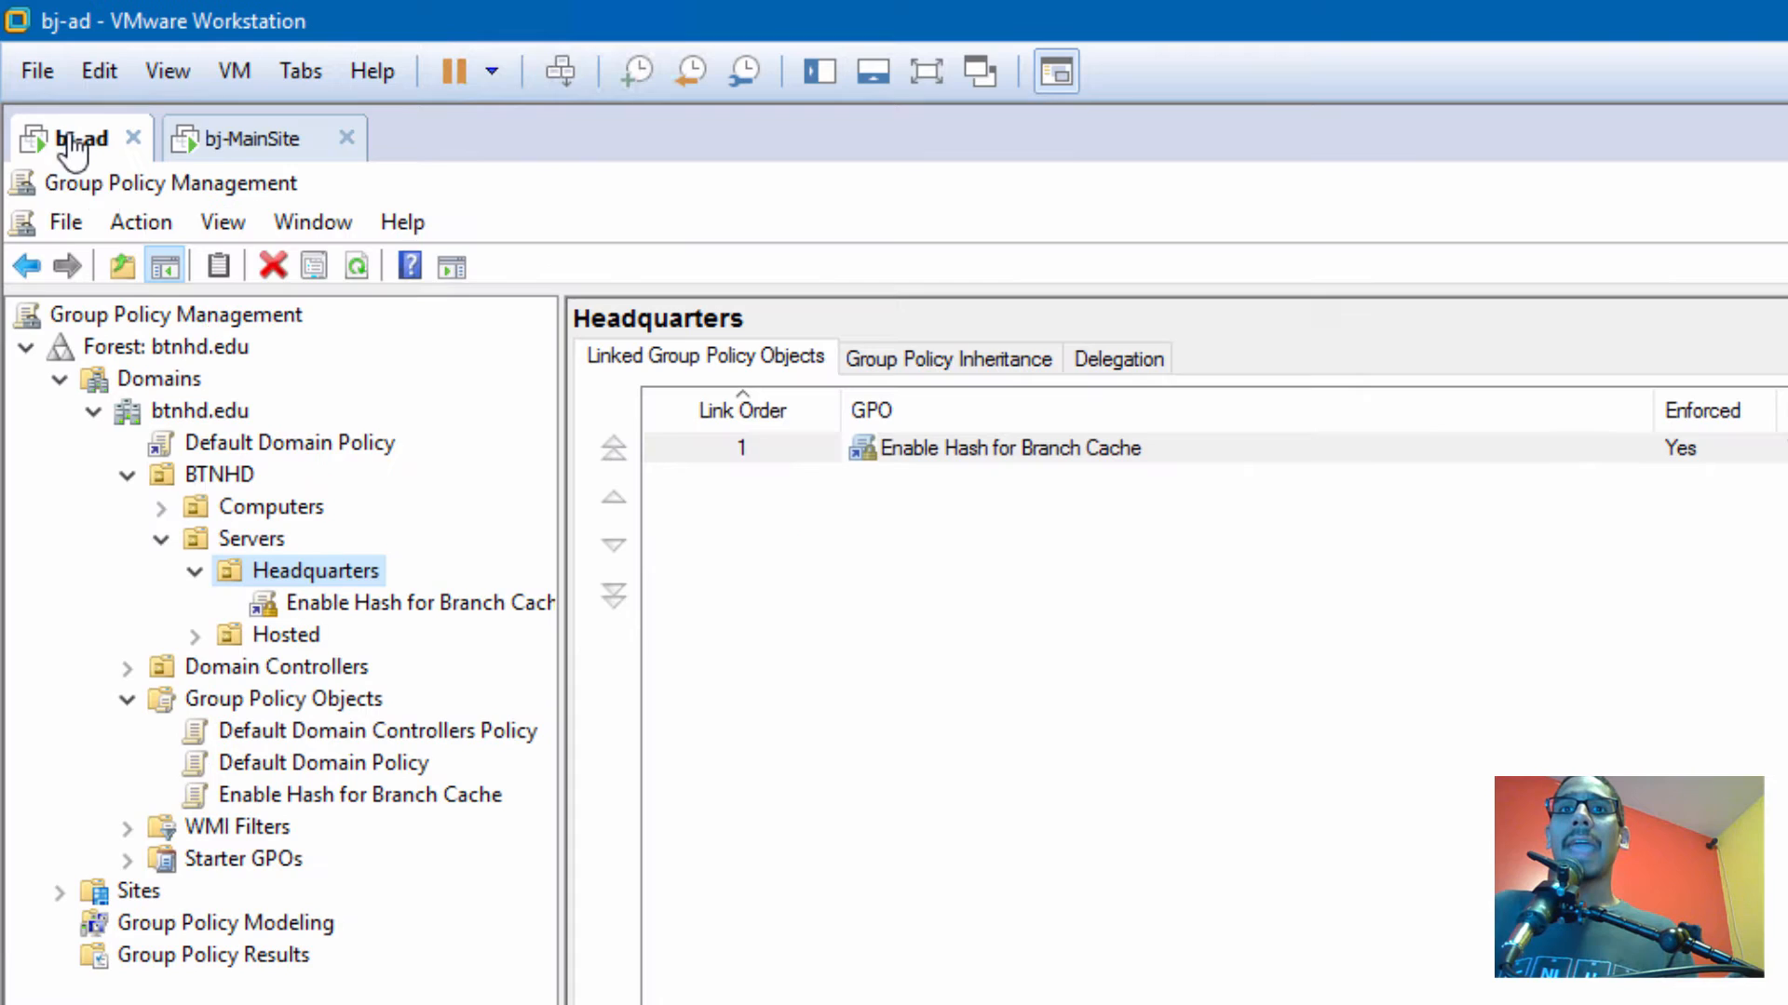
mouse_move(920, 781)
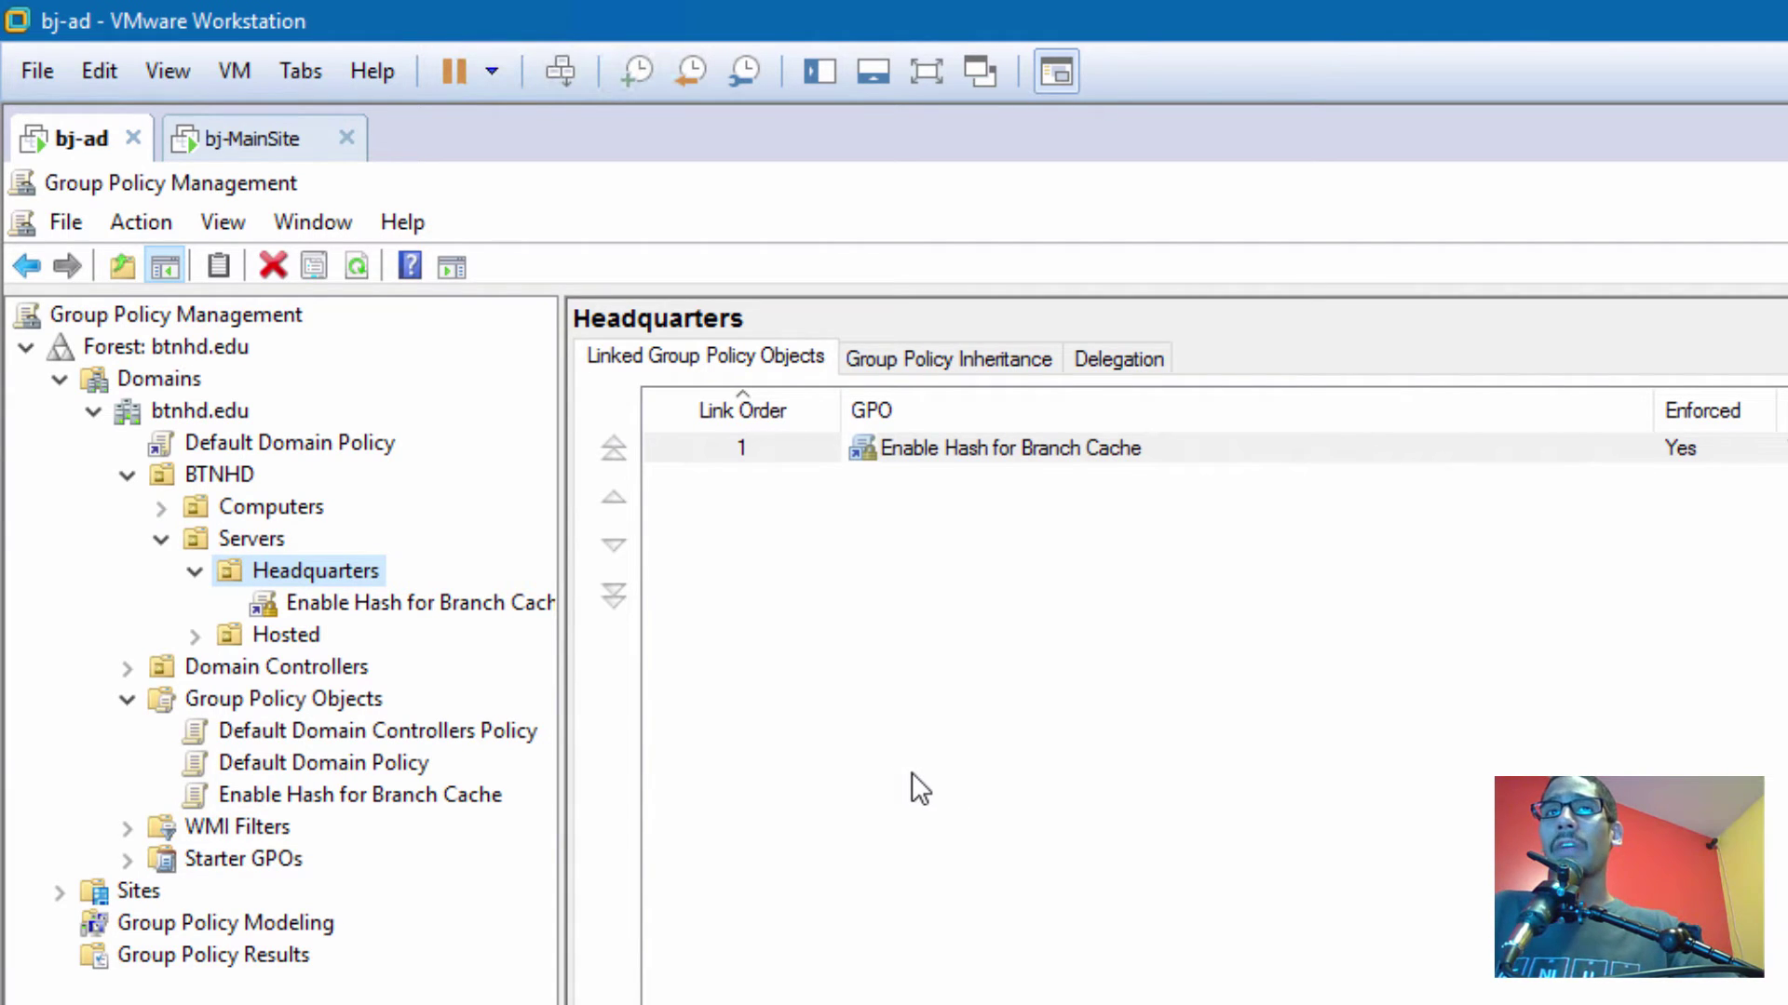
mouse_move(342, 602)
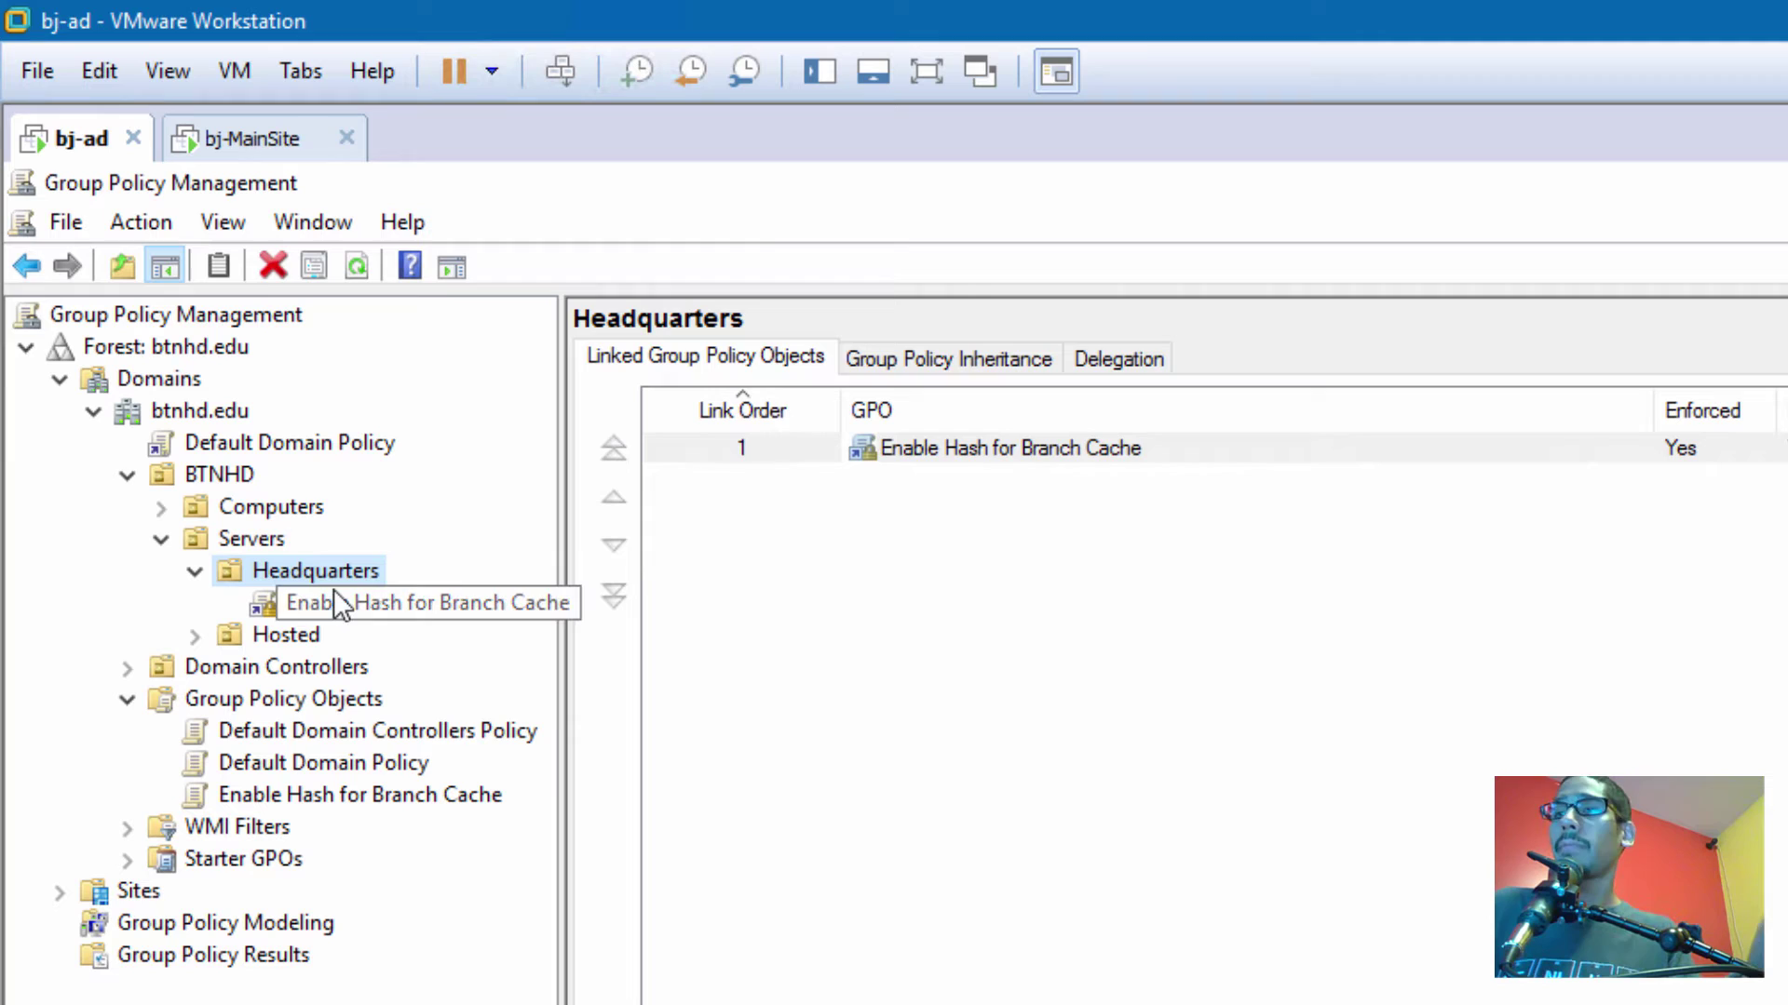
mouse_move(1229, 812)
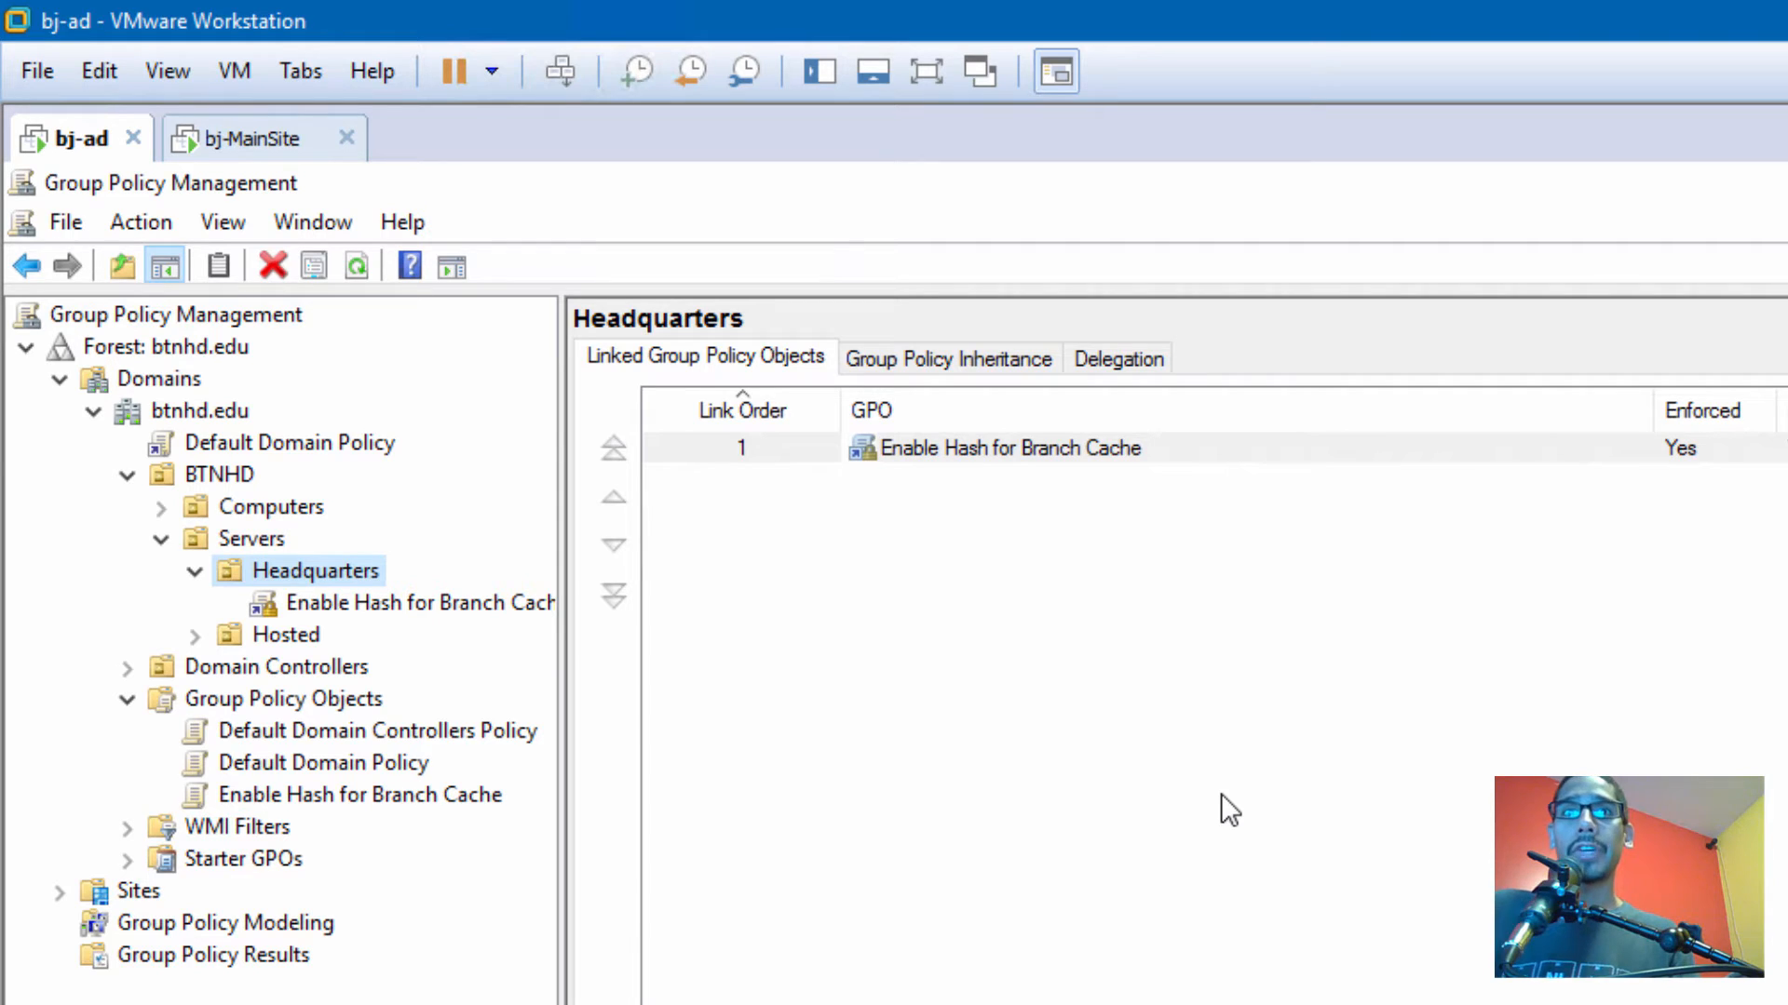
mouse_move(649, 700)
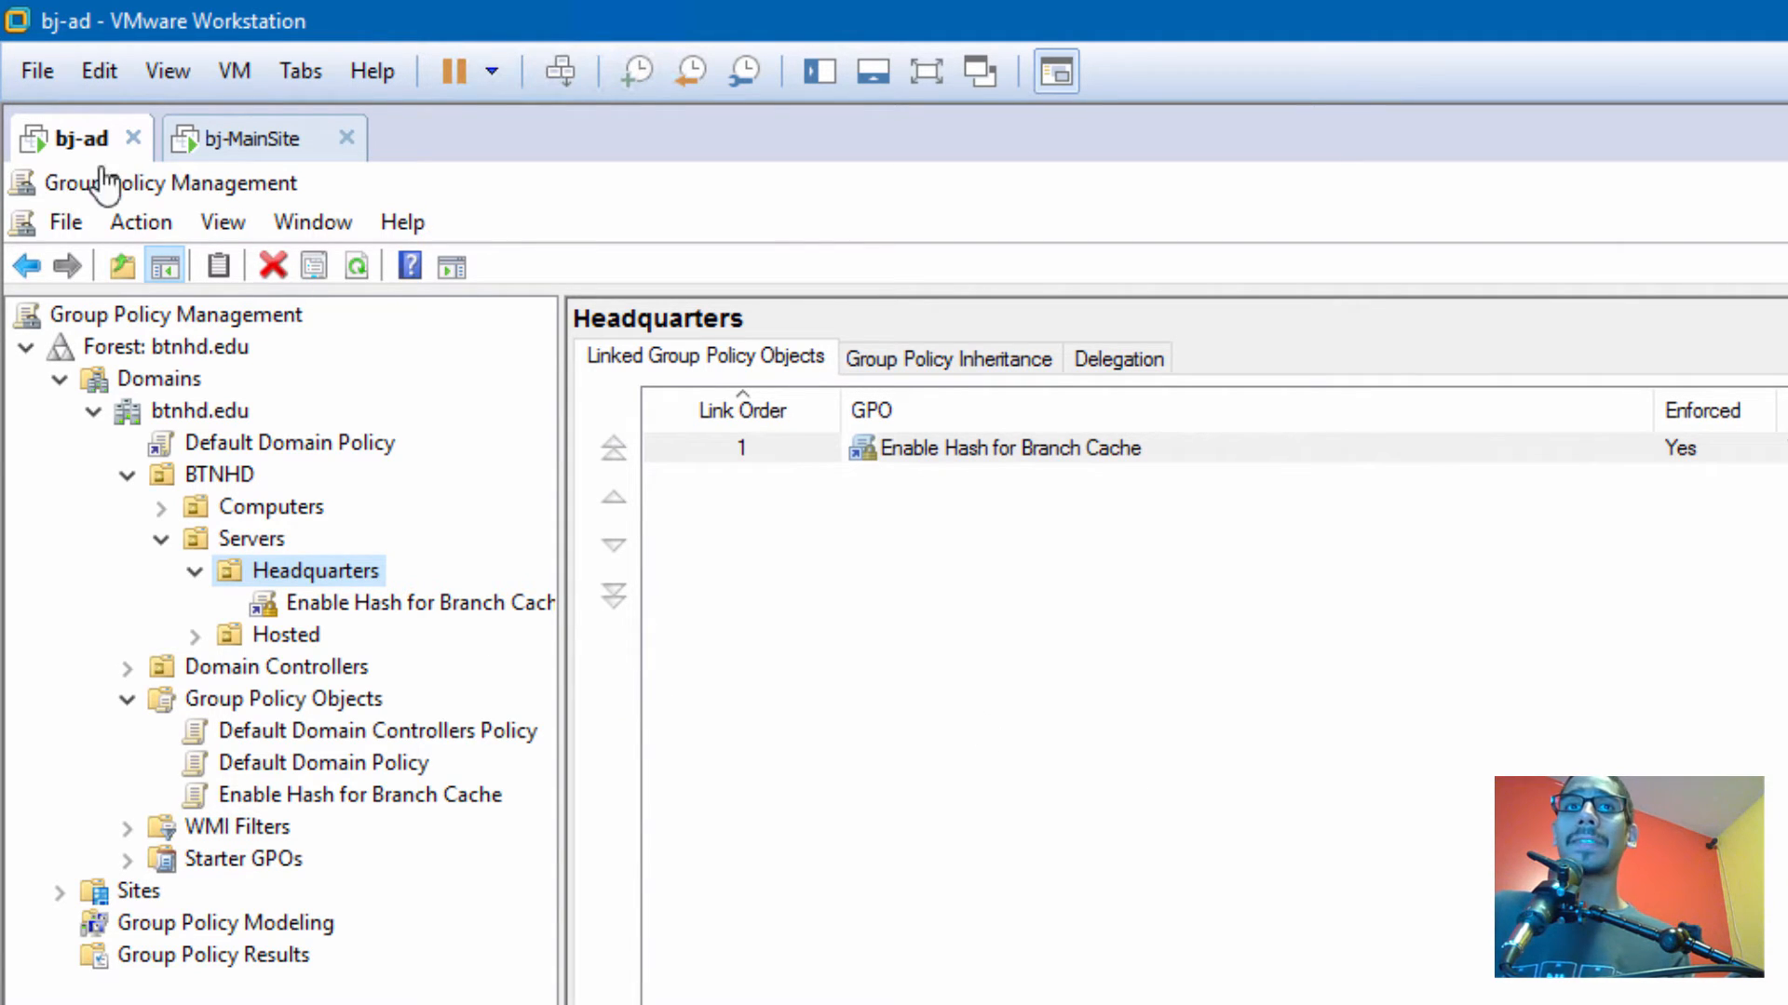
Create a GPO named 'BranchCache Firewall Policies' under Group Policy Objects in btnhd.edu
left_click(284, 699)
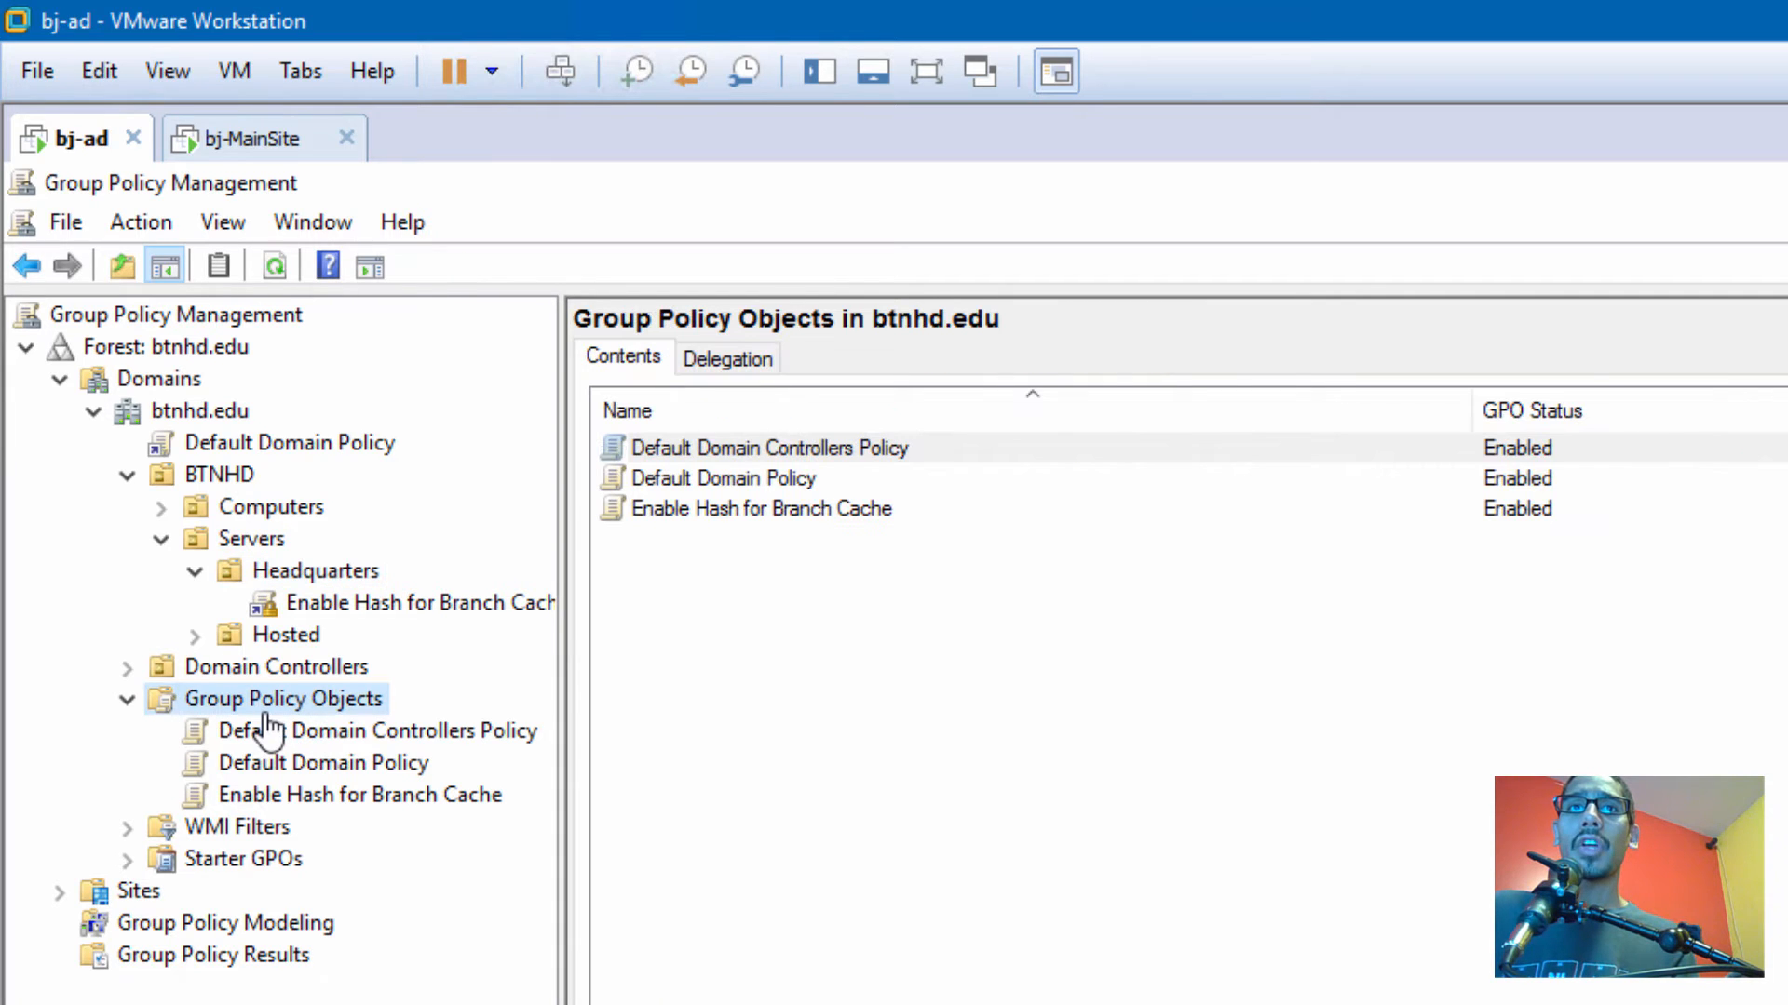
mouse_move(330, 712)
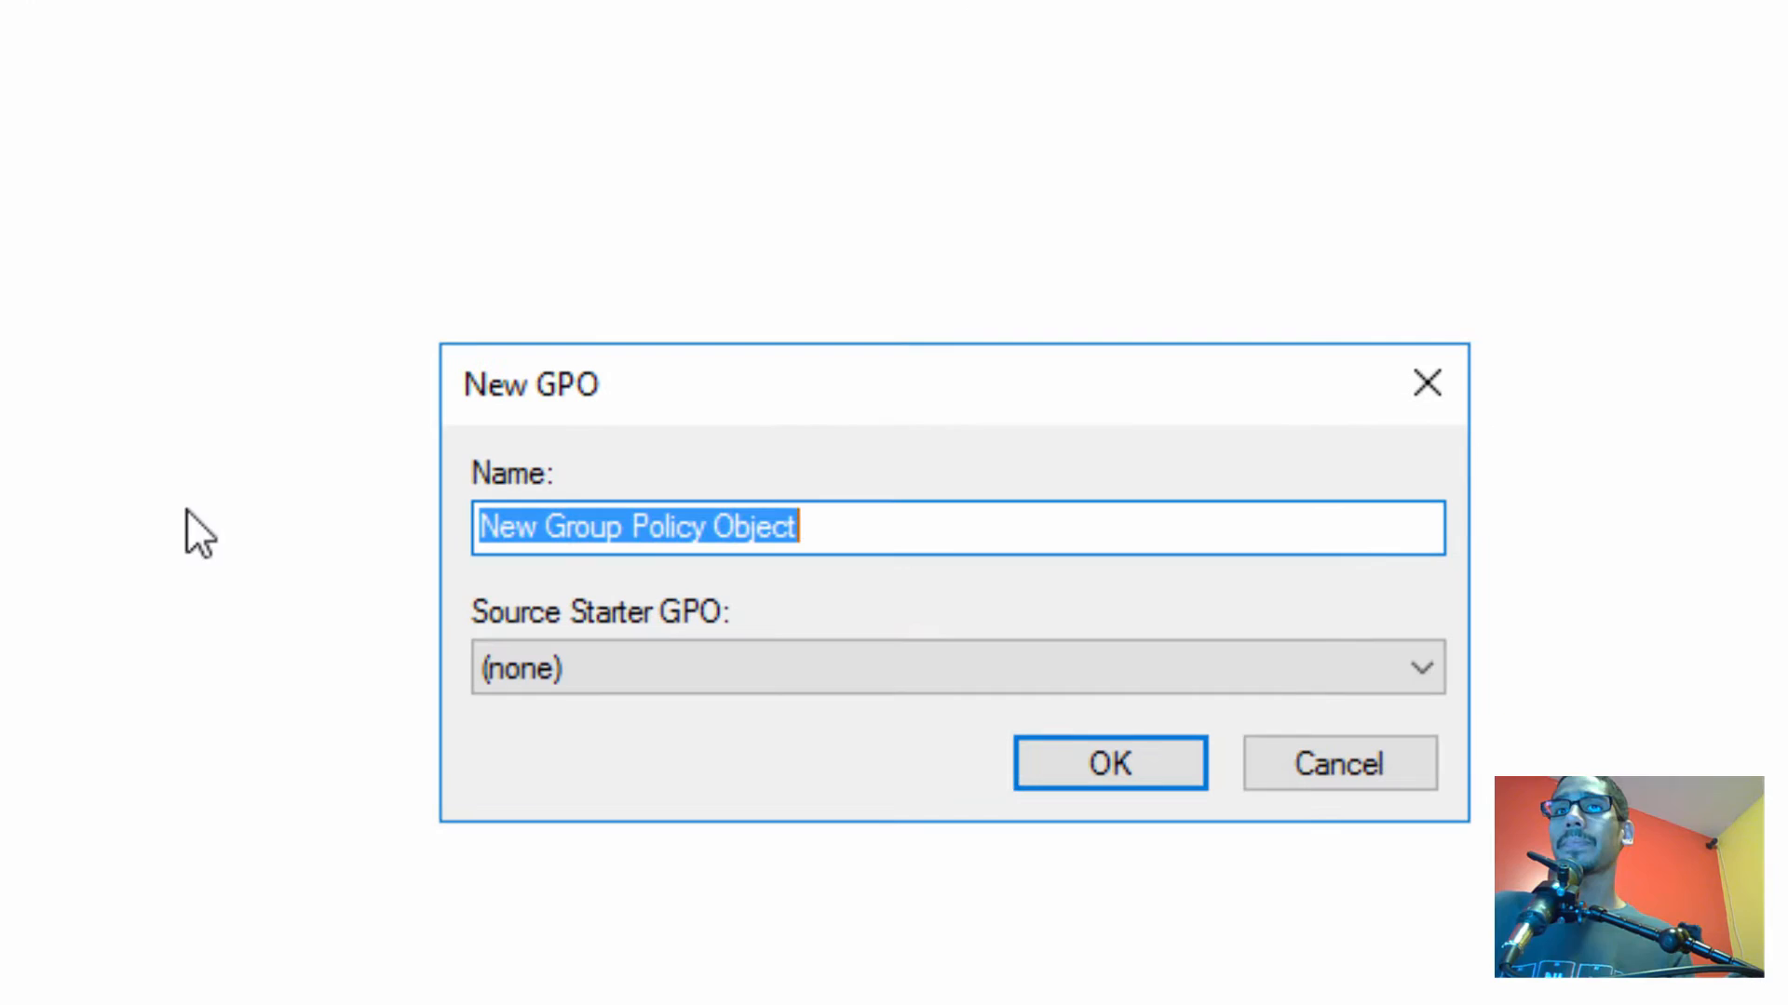
type("Branch")
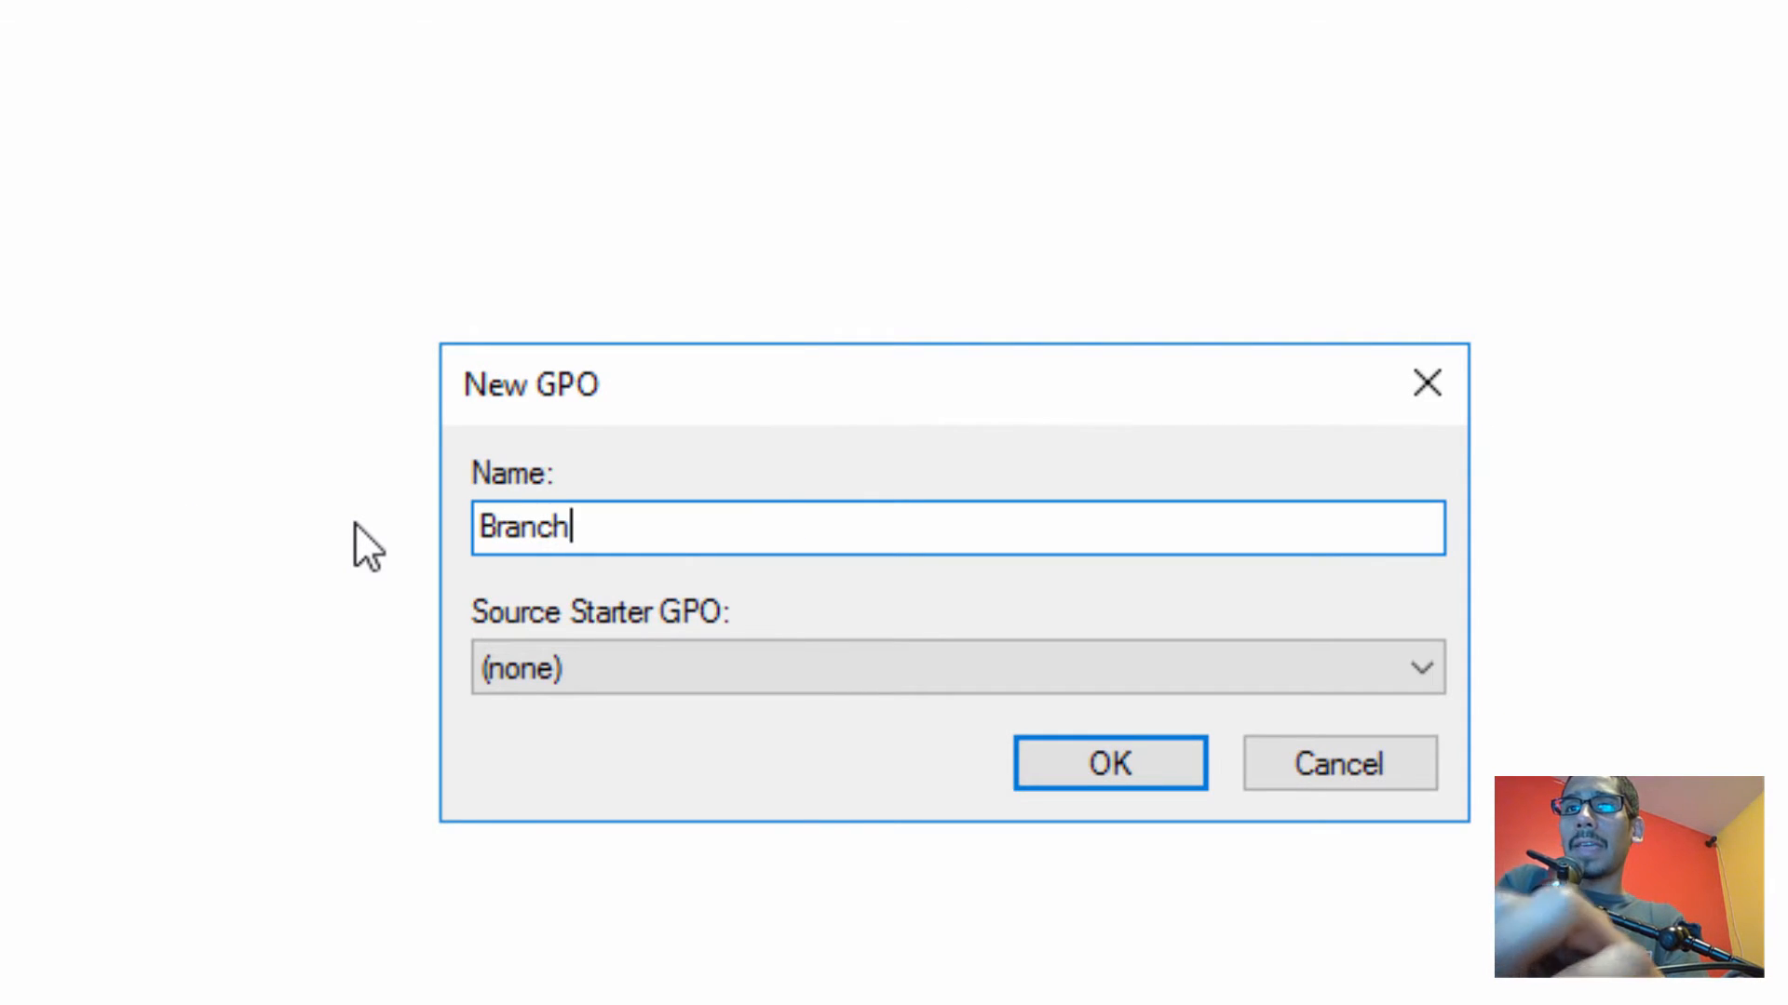
type("Cache")
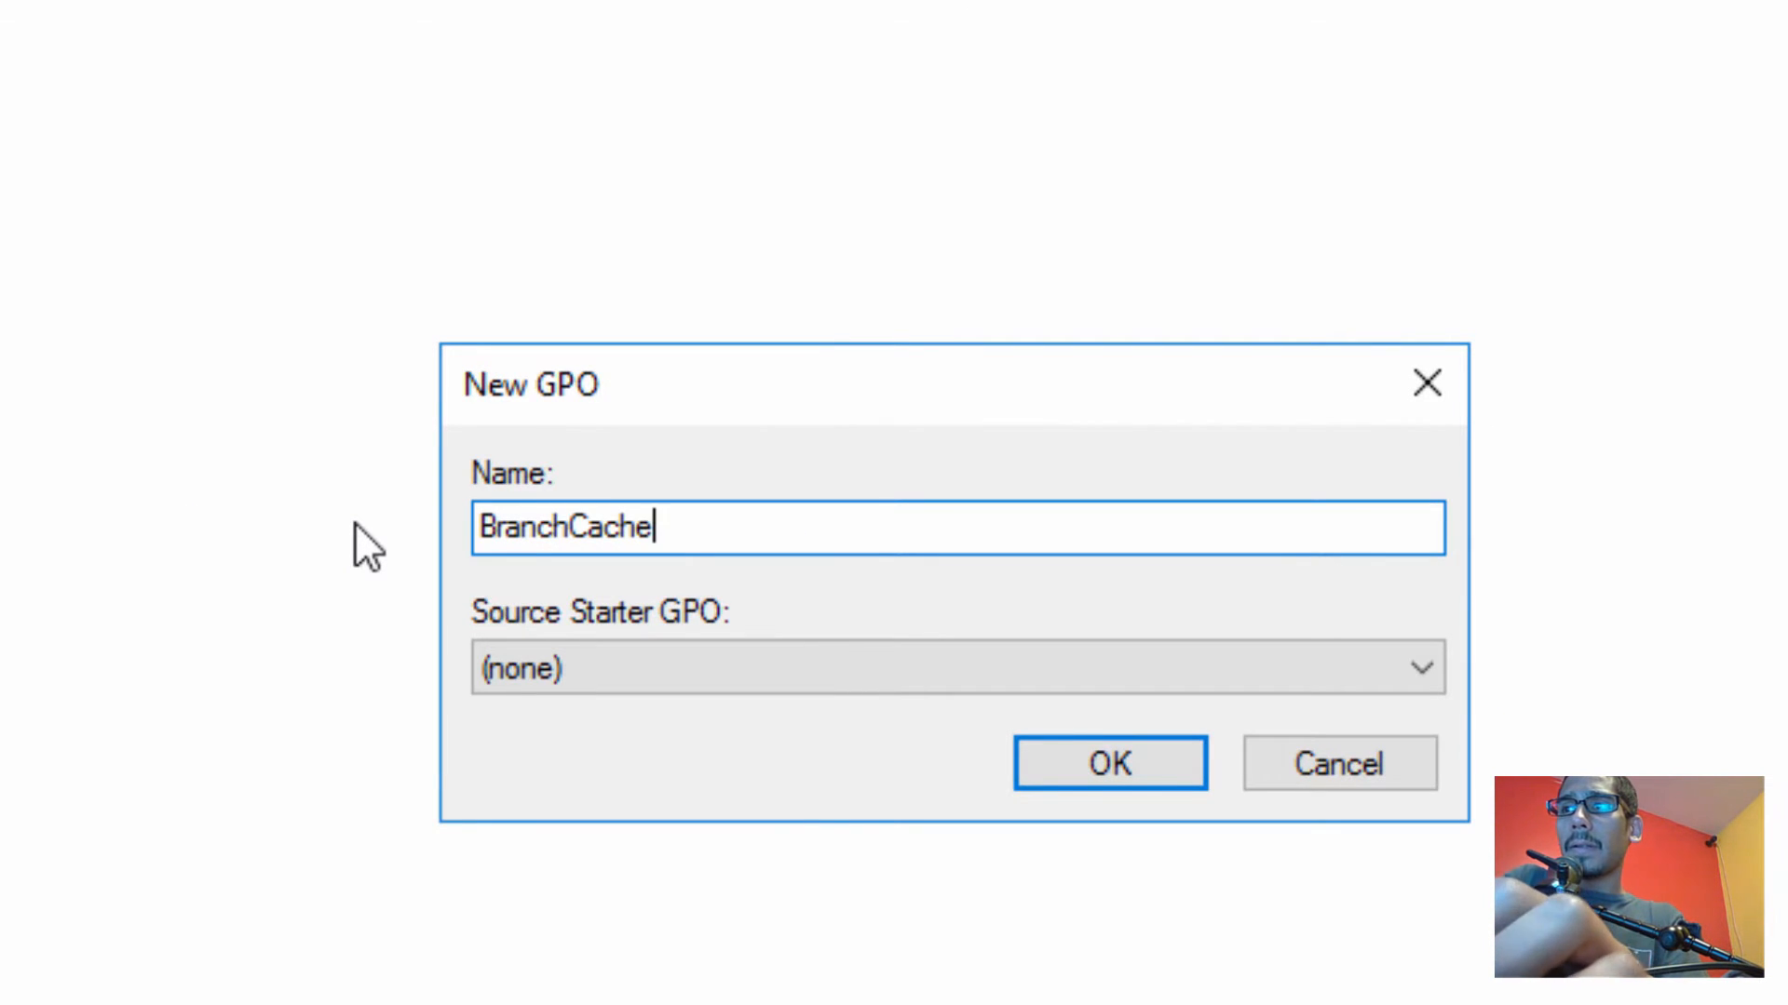
type("Fire")
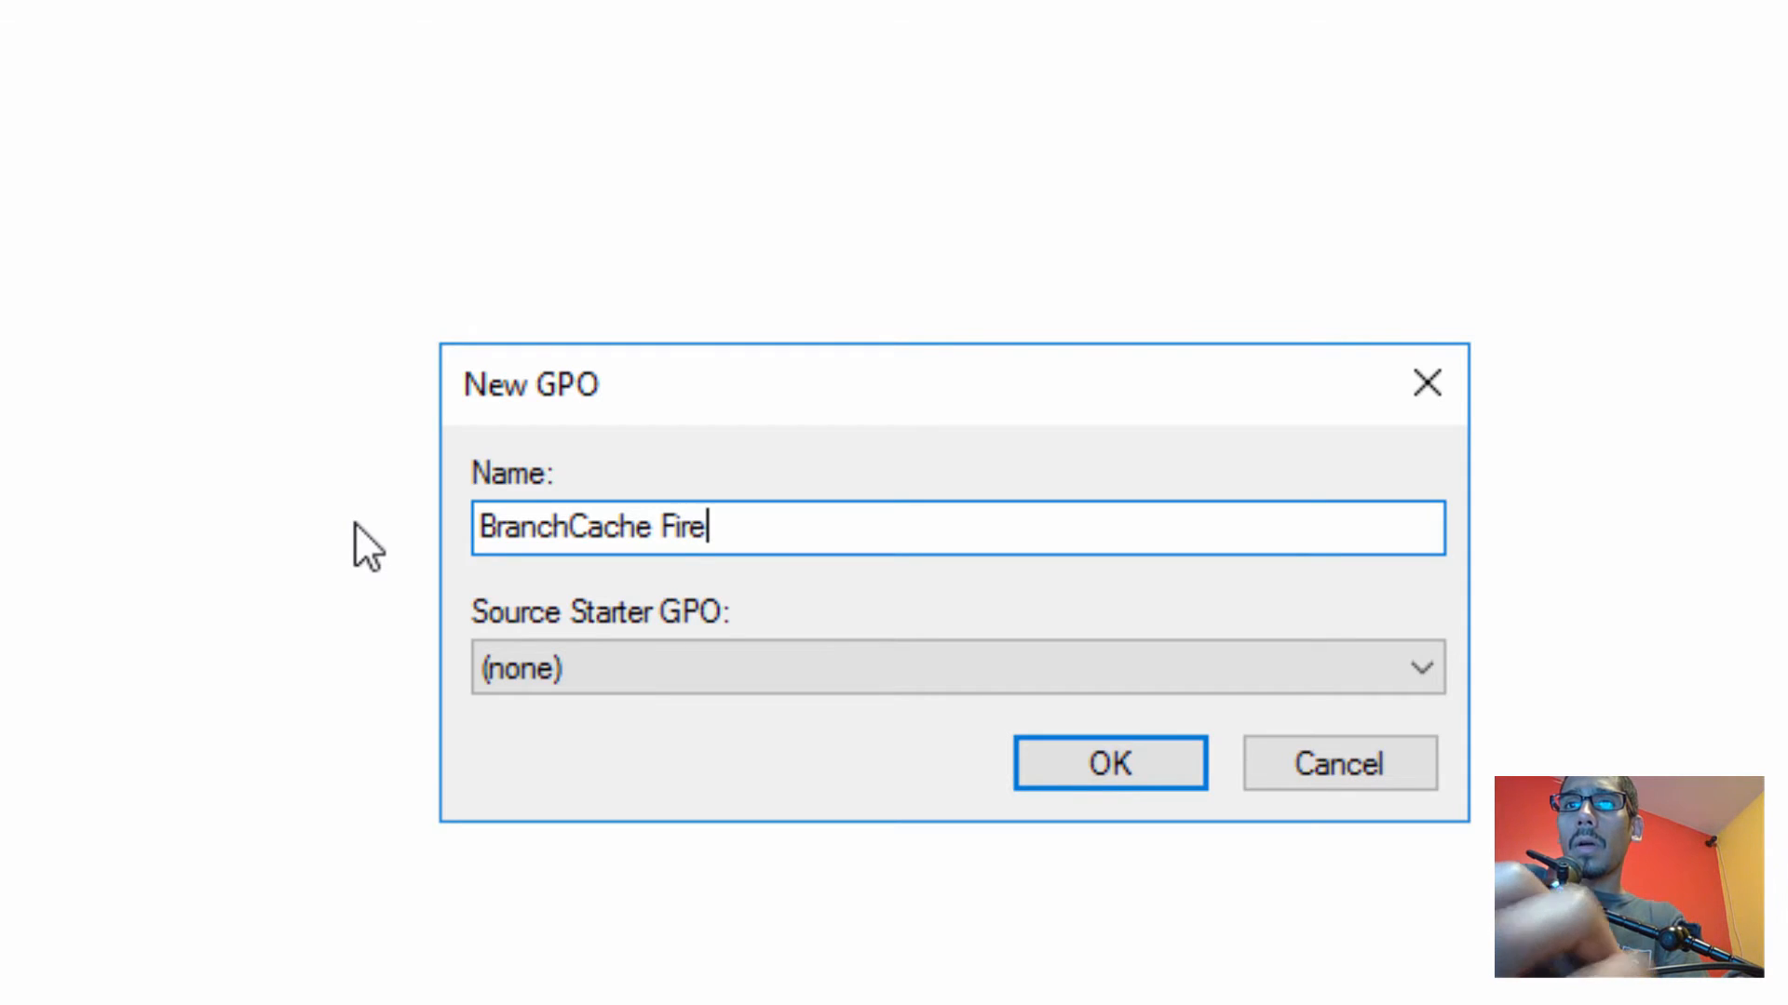
type("wall Pl")
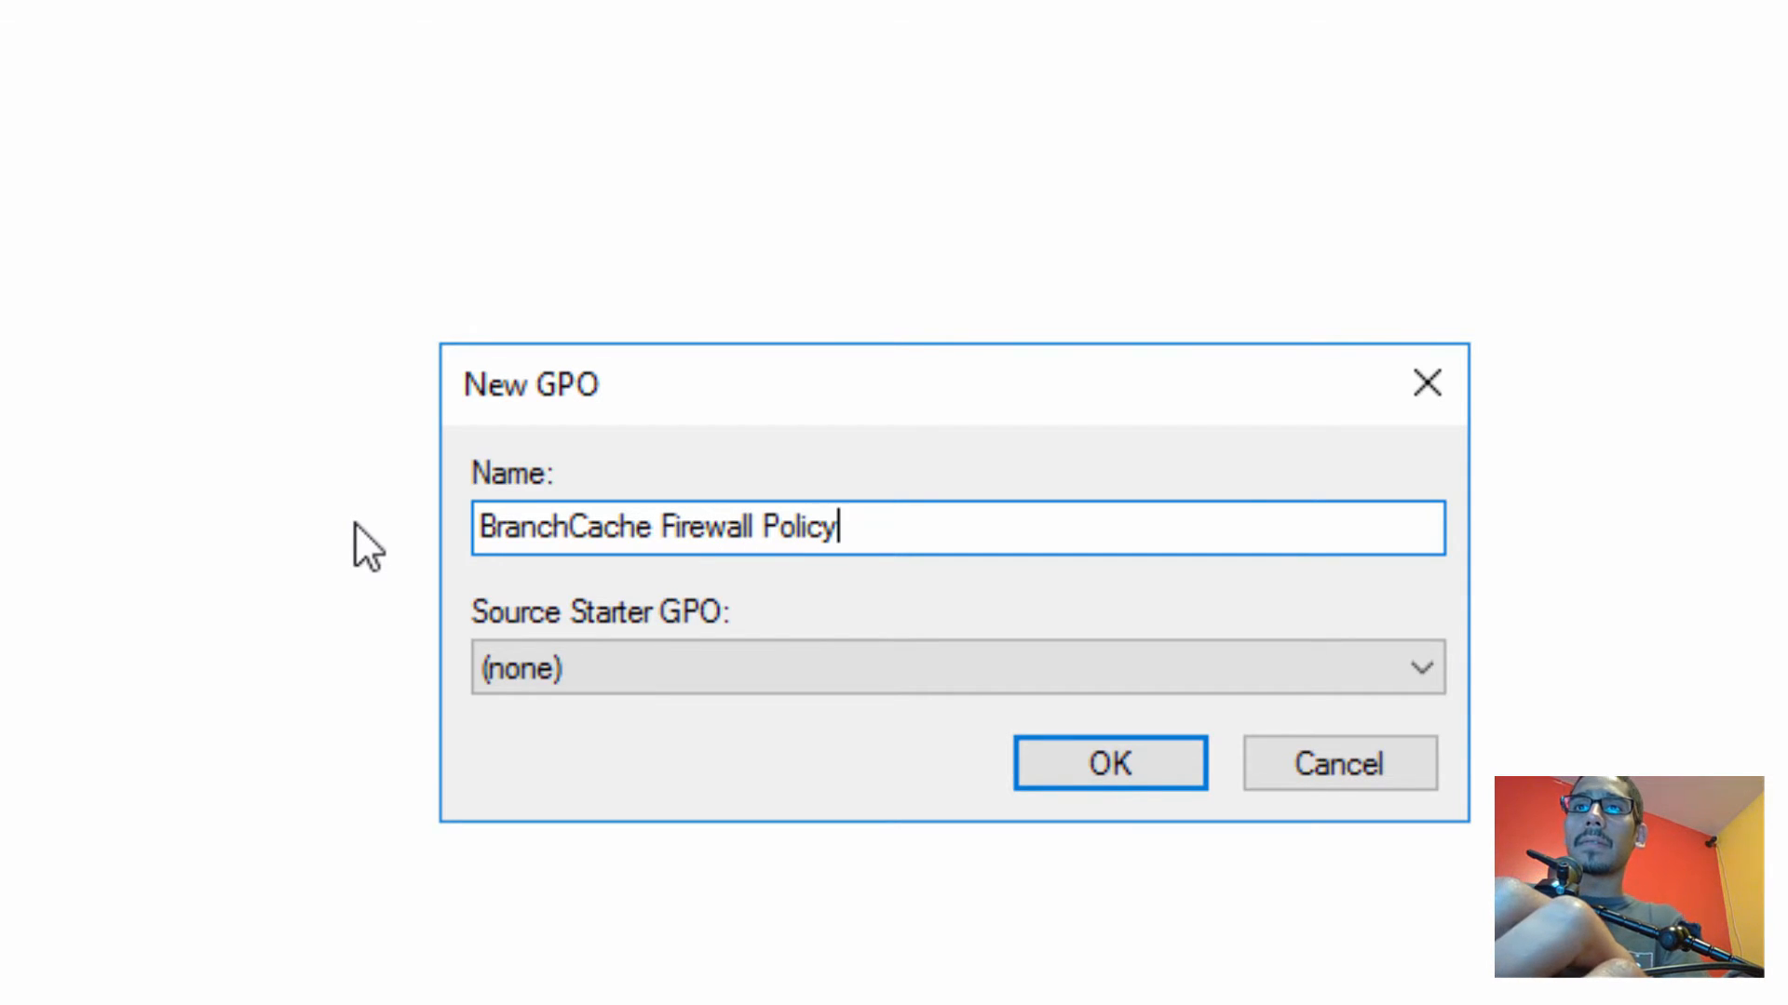
type("es")
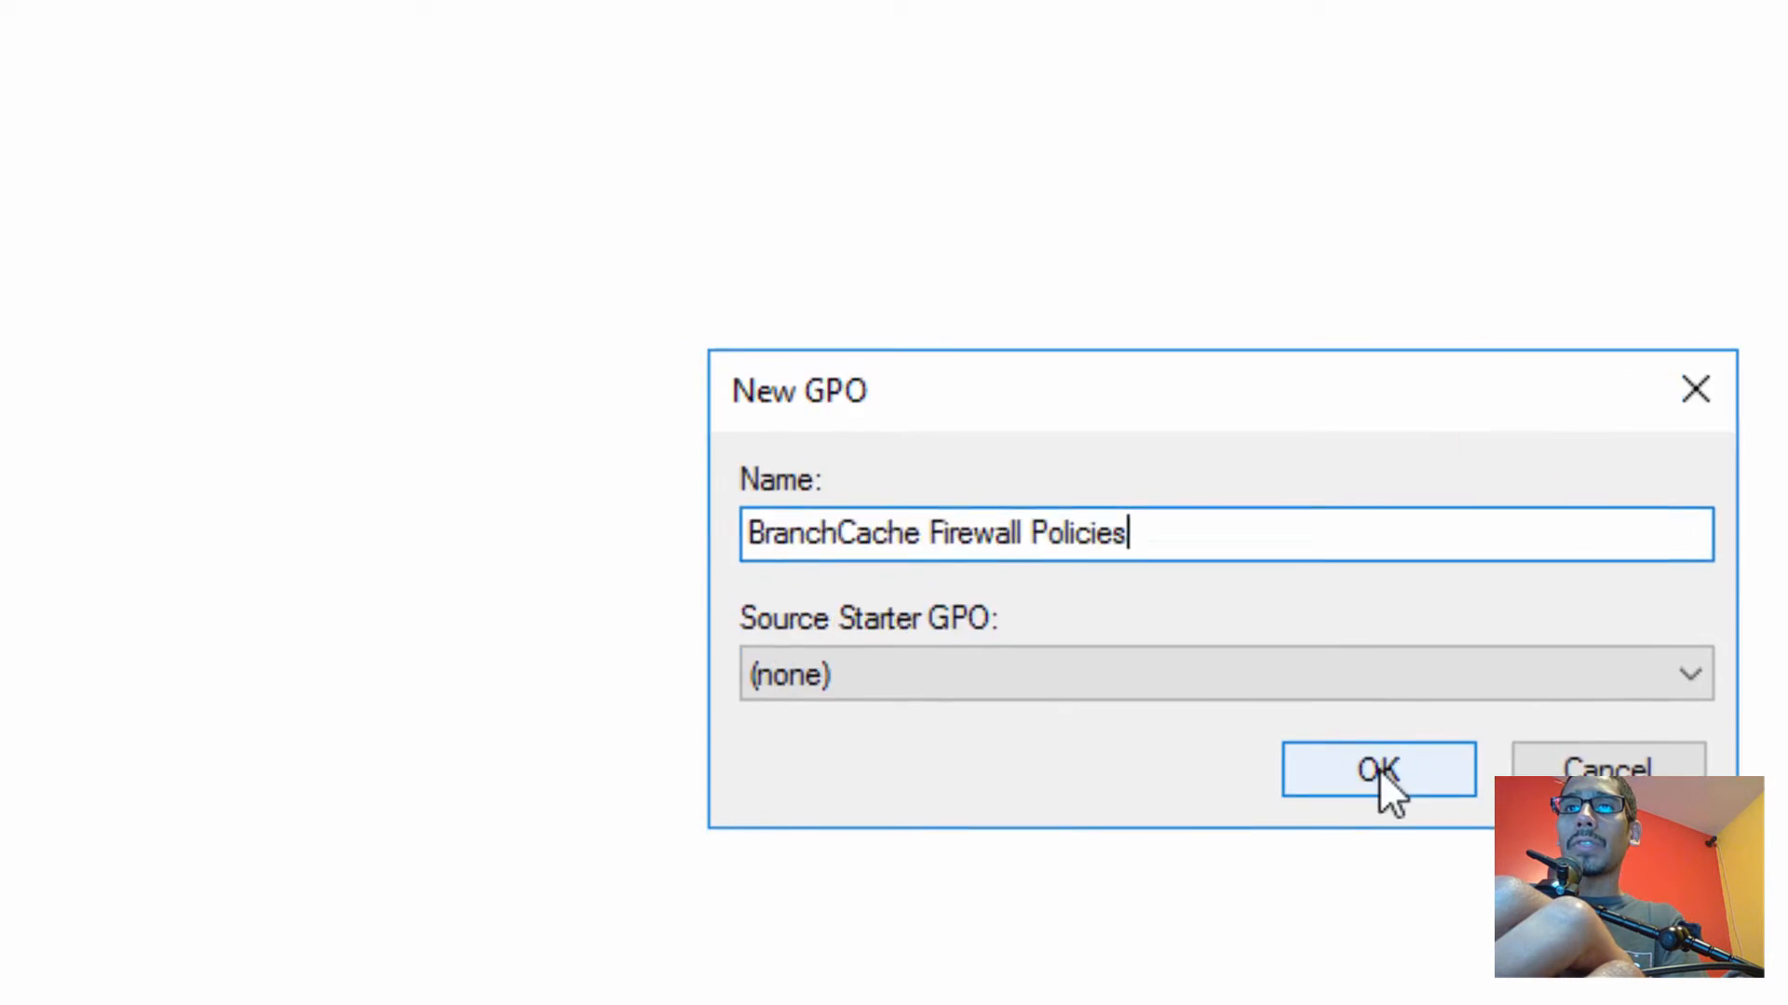
left_click(1377, 770)
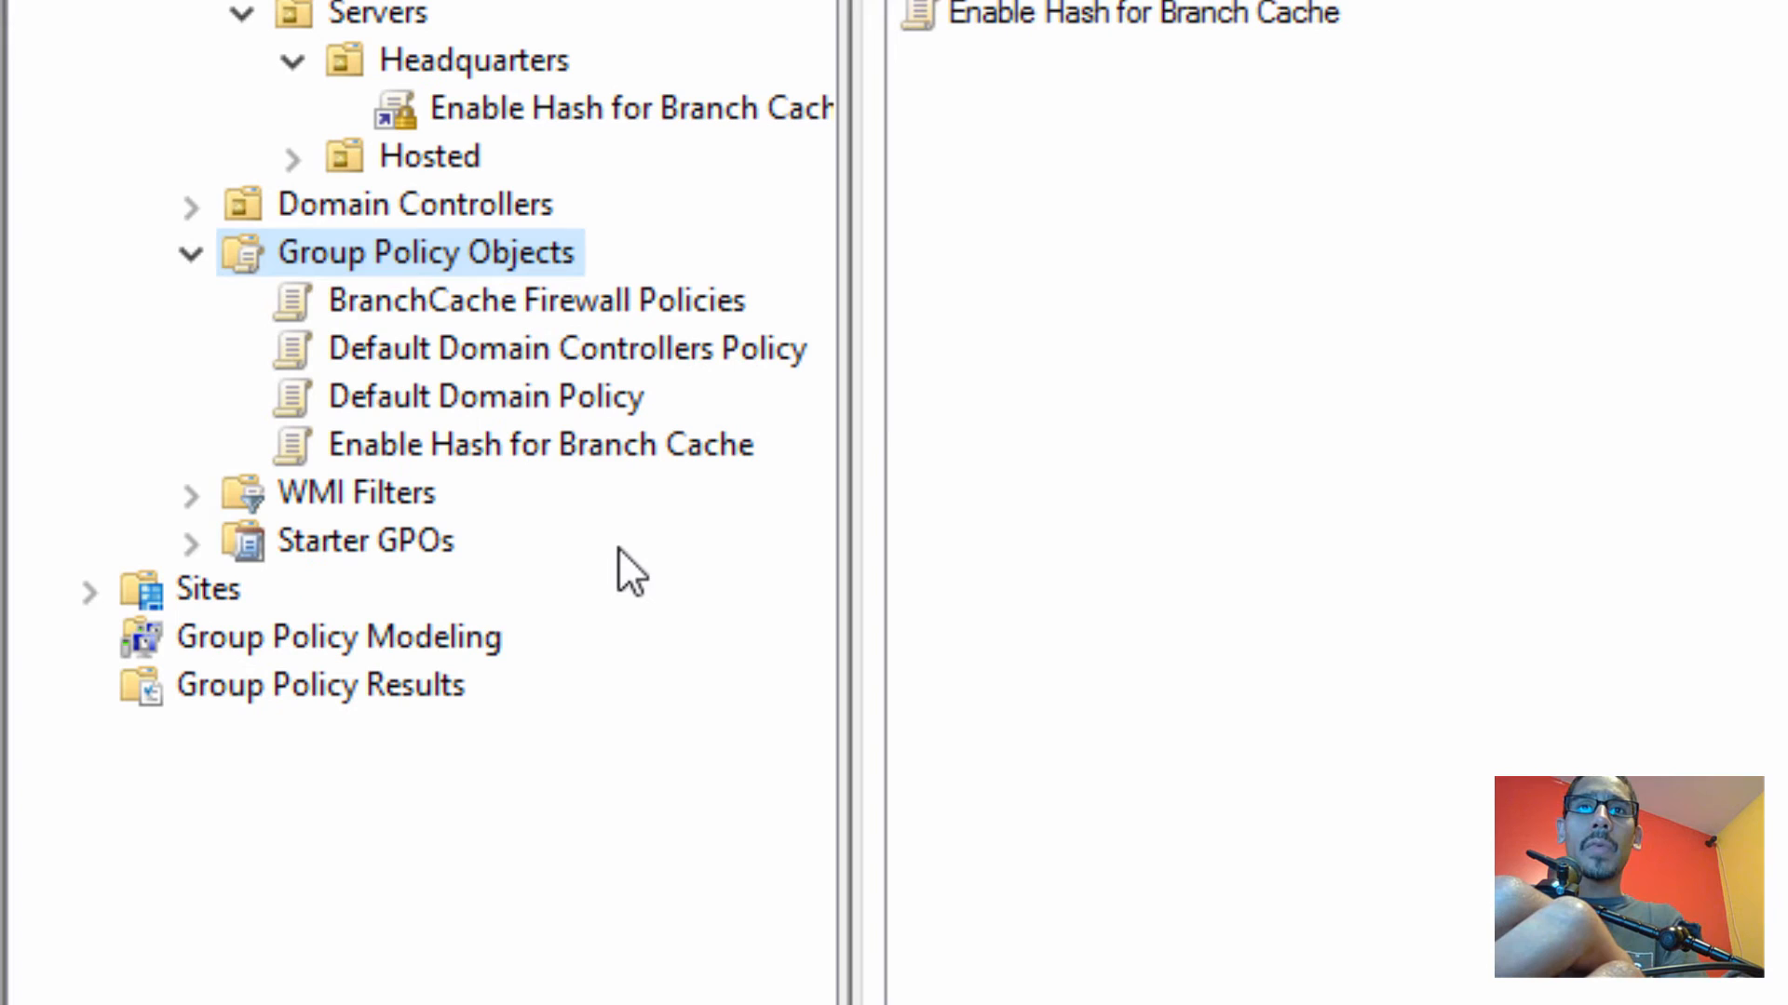
mouse_move(553, 348)
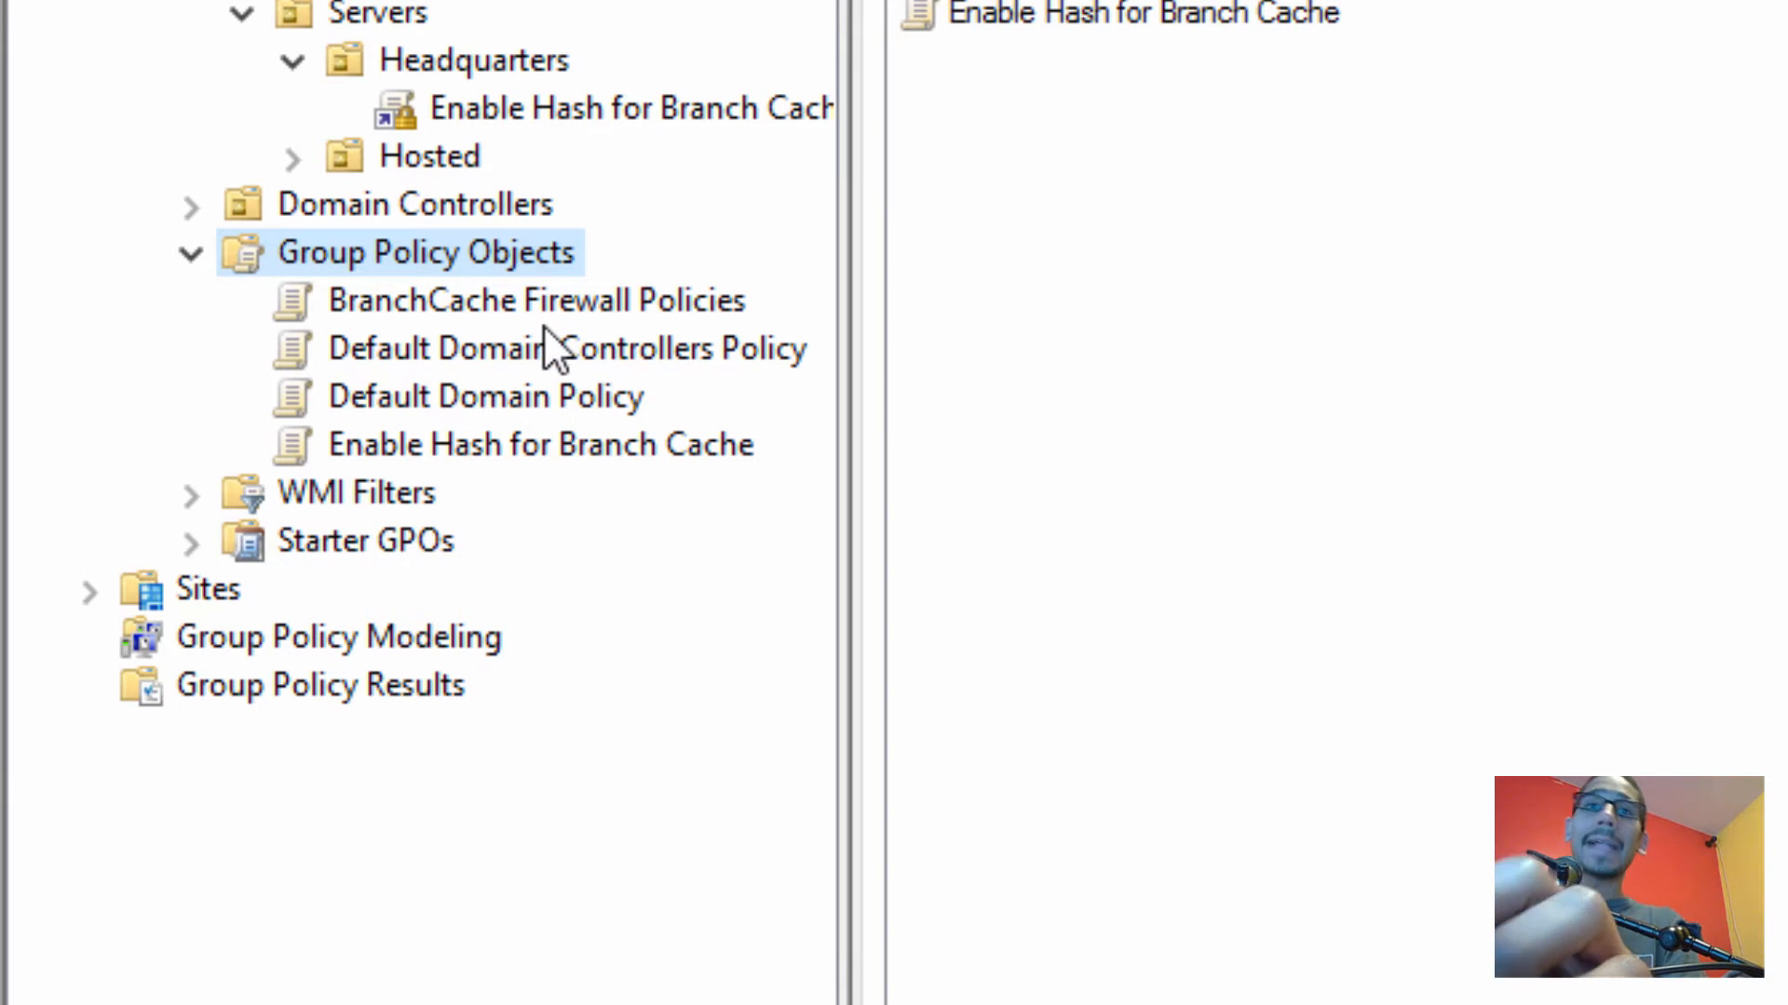
mouse_move(567, 315)
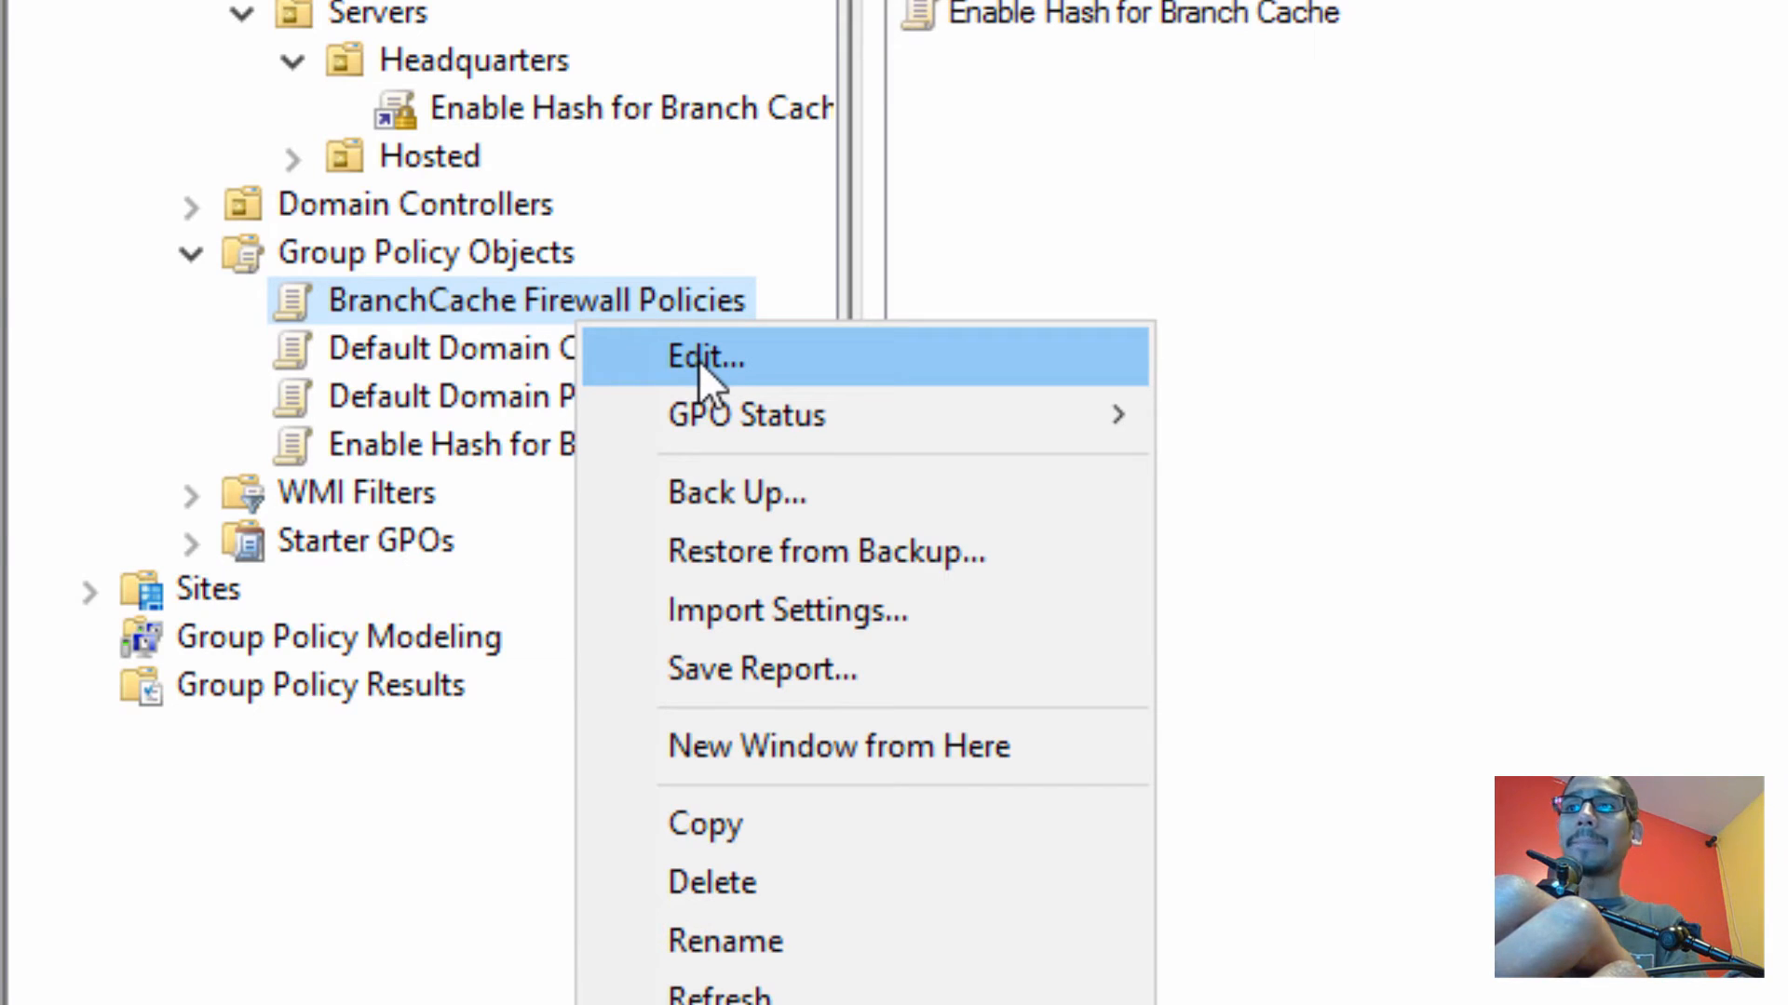
Edit the new GPO and navigate to Computer Configuration's Windows Firewall Inbound Rules
left_click(705, 356)
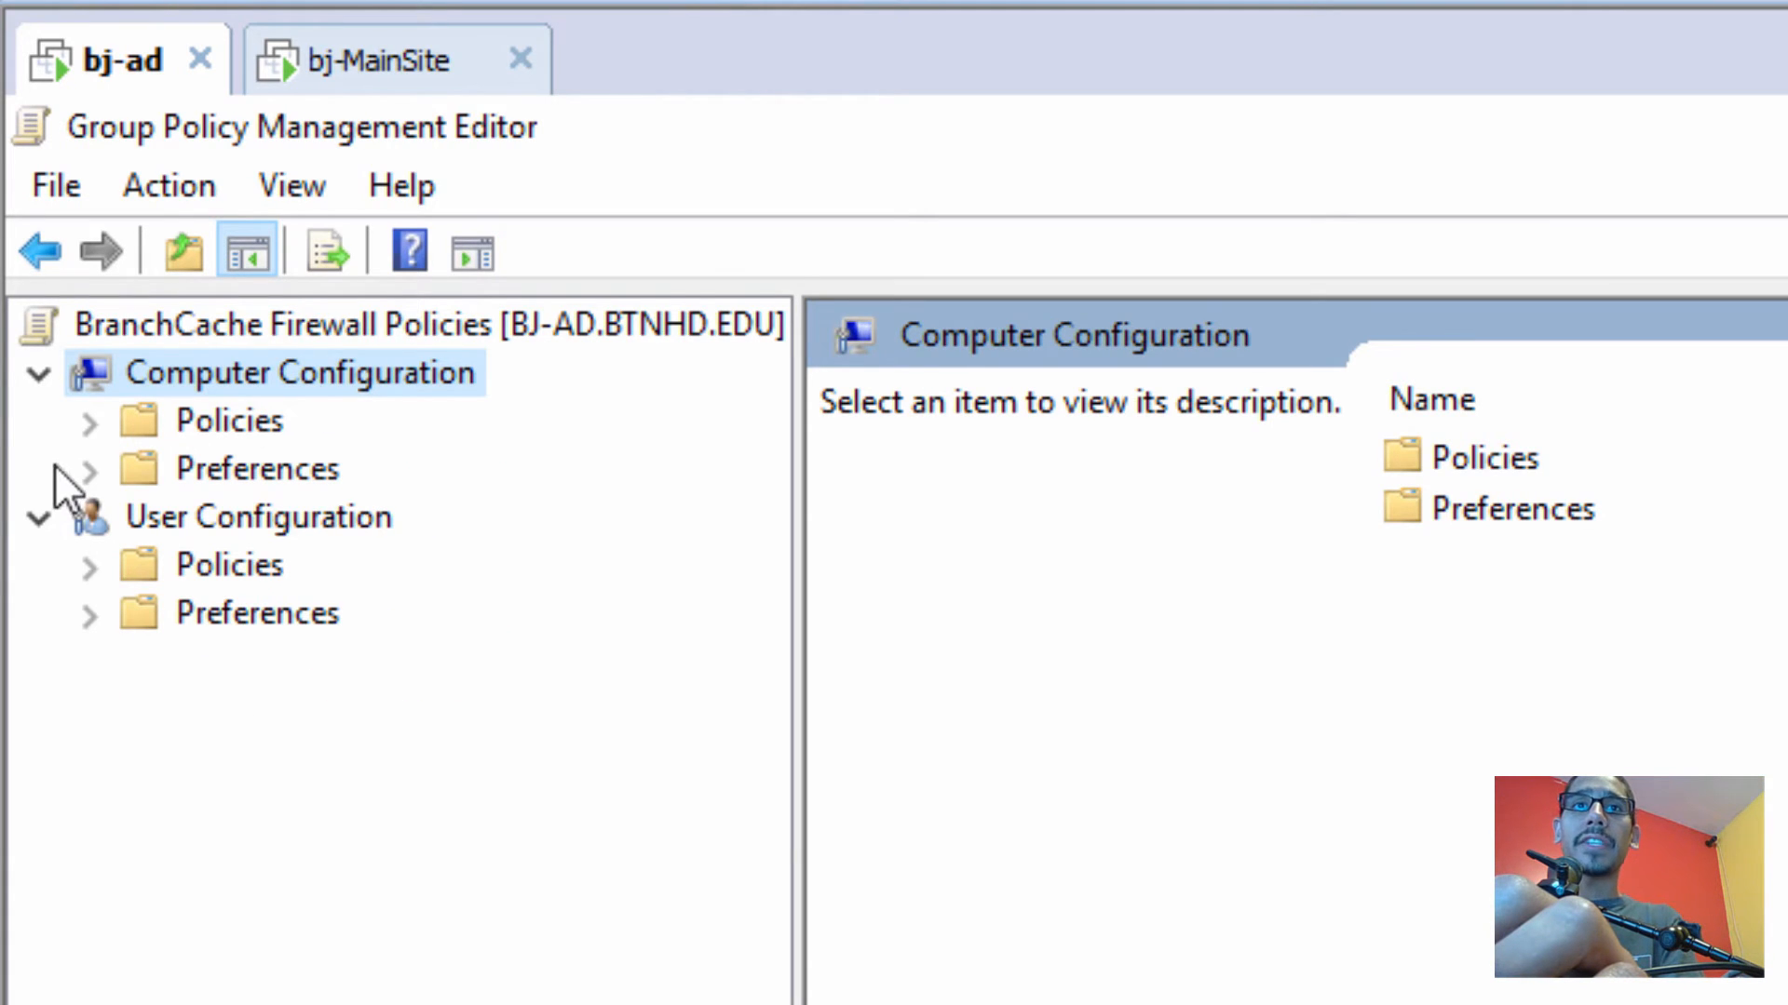
left_click(89, 420)
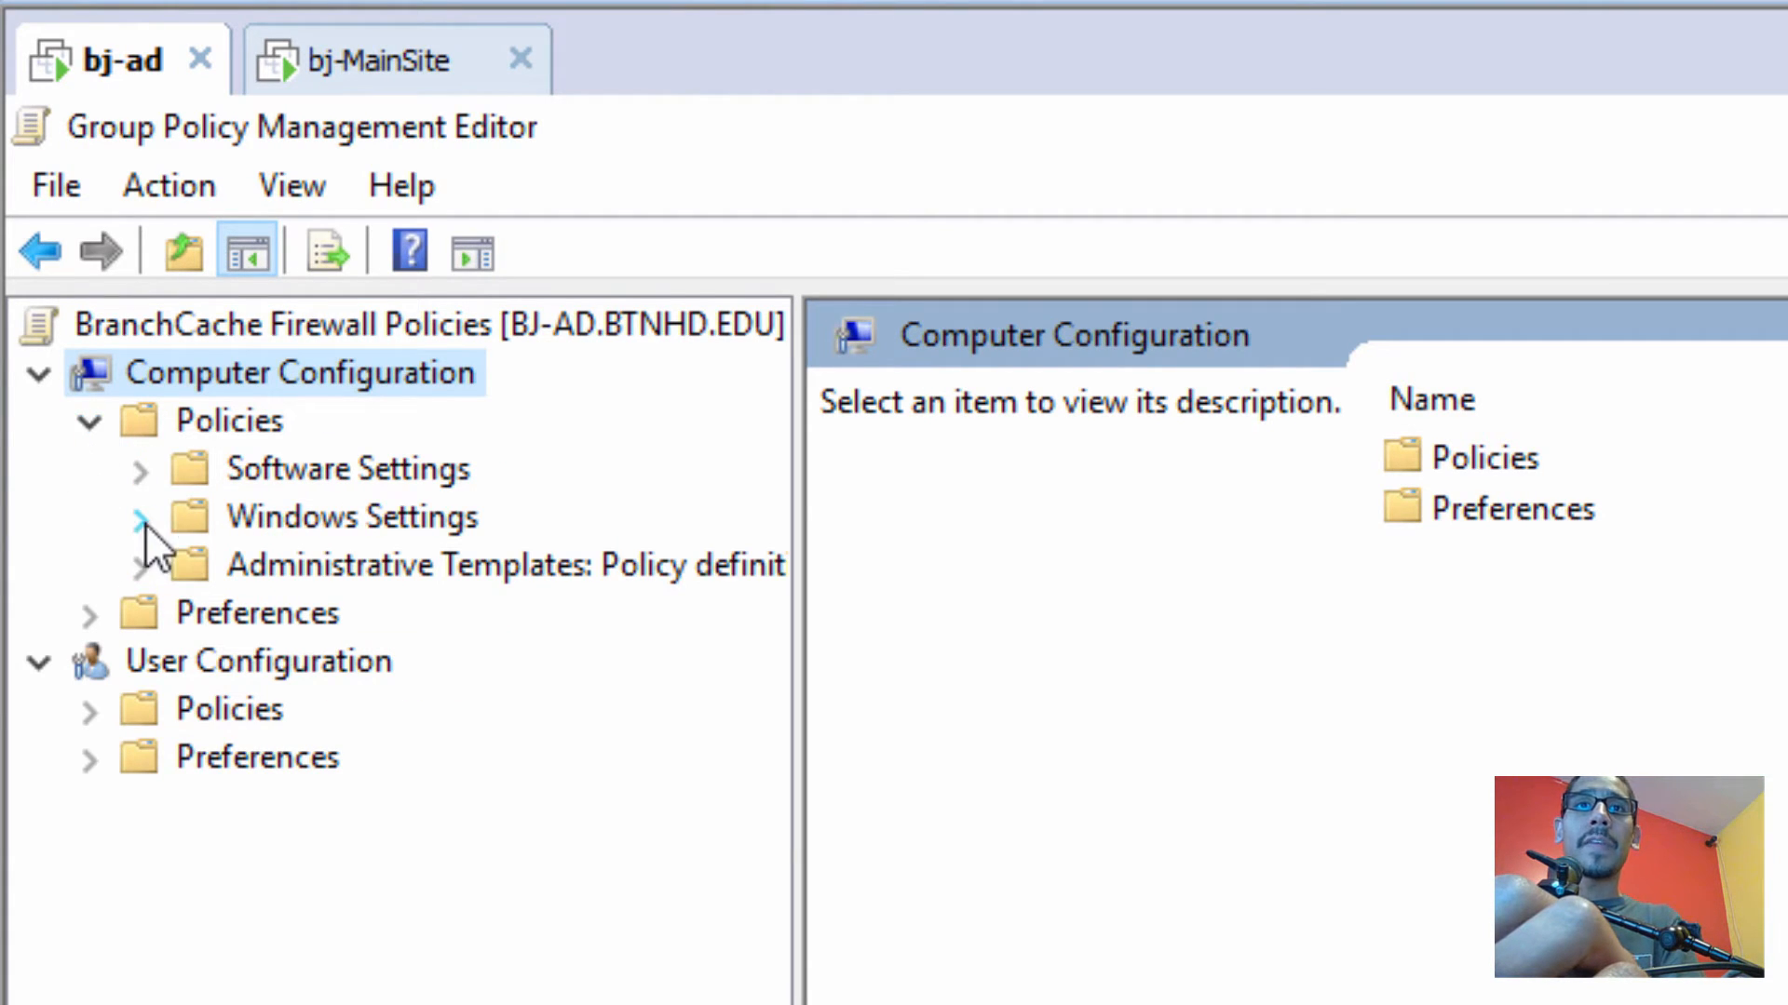
left_click(142, 516)
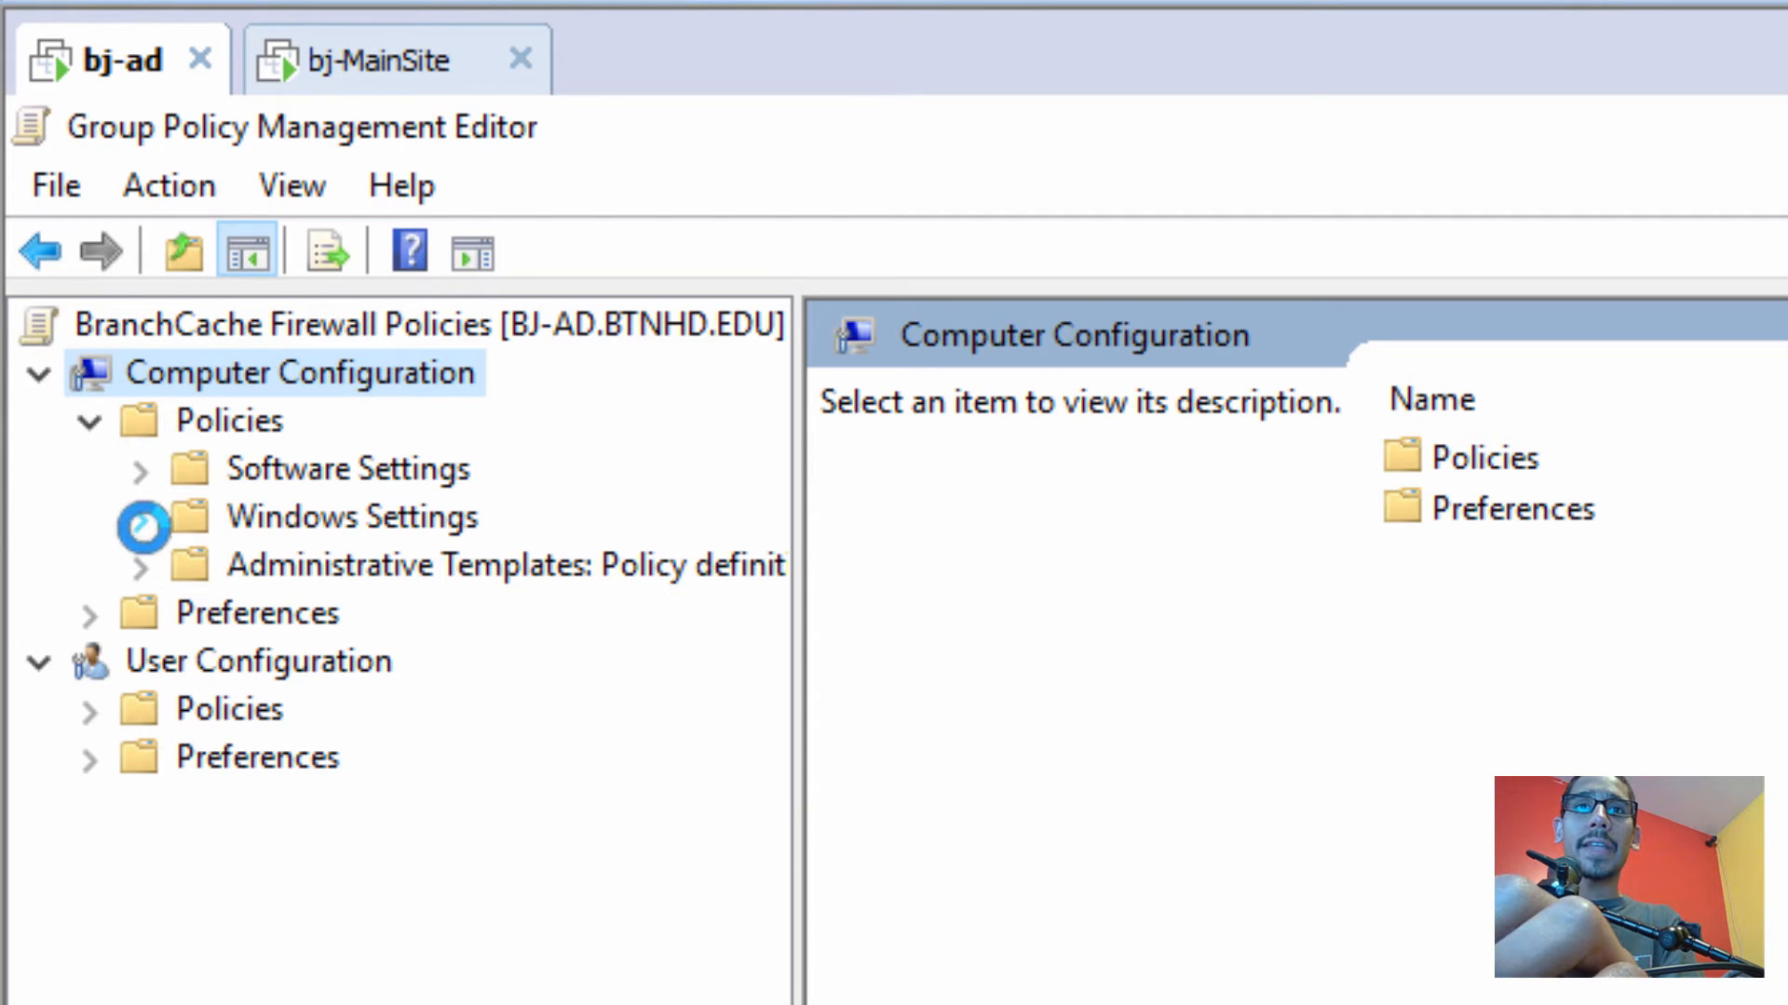
left_click(139, 517)
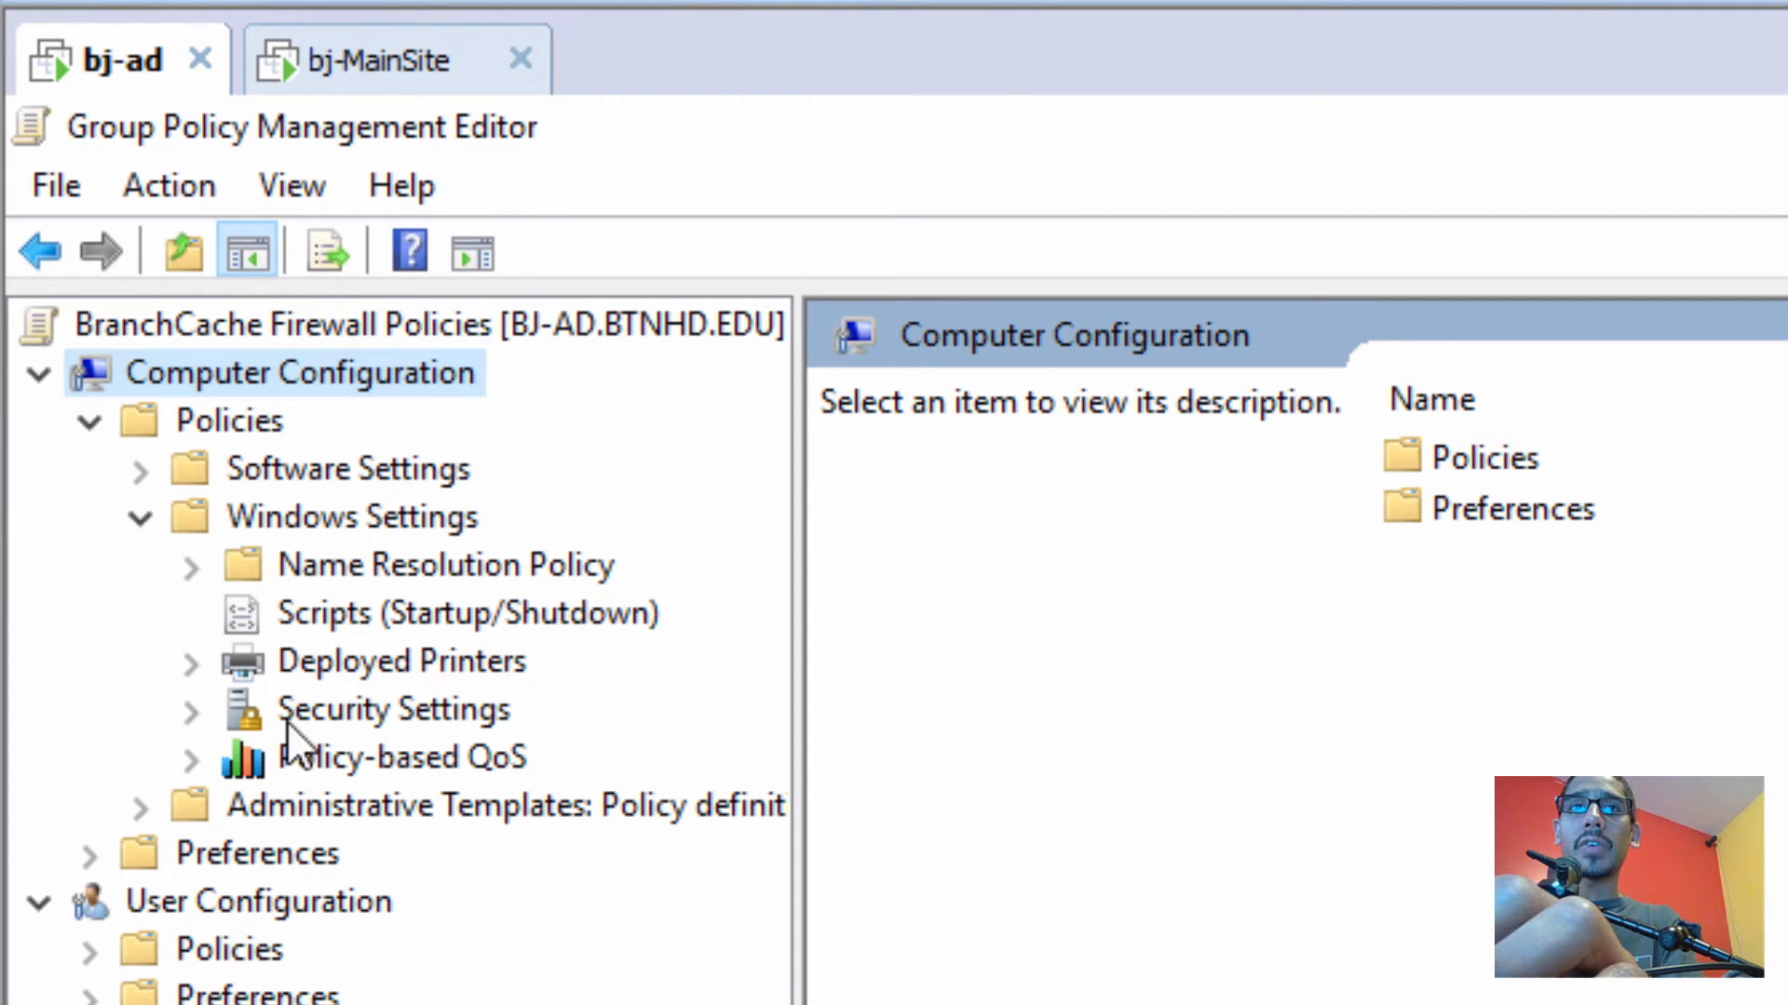
left_click(192, 710)
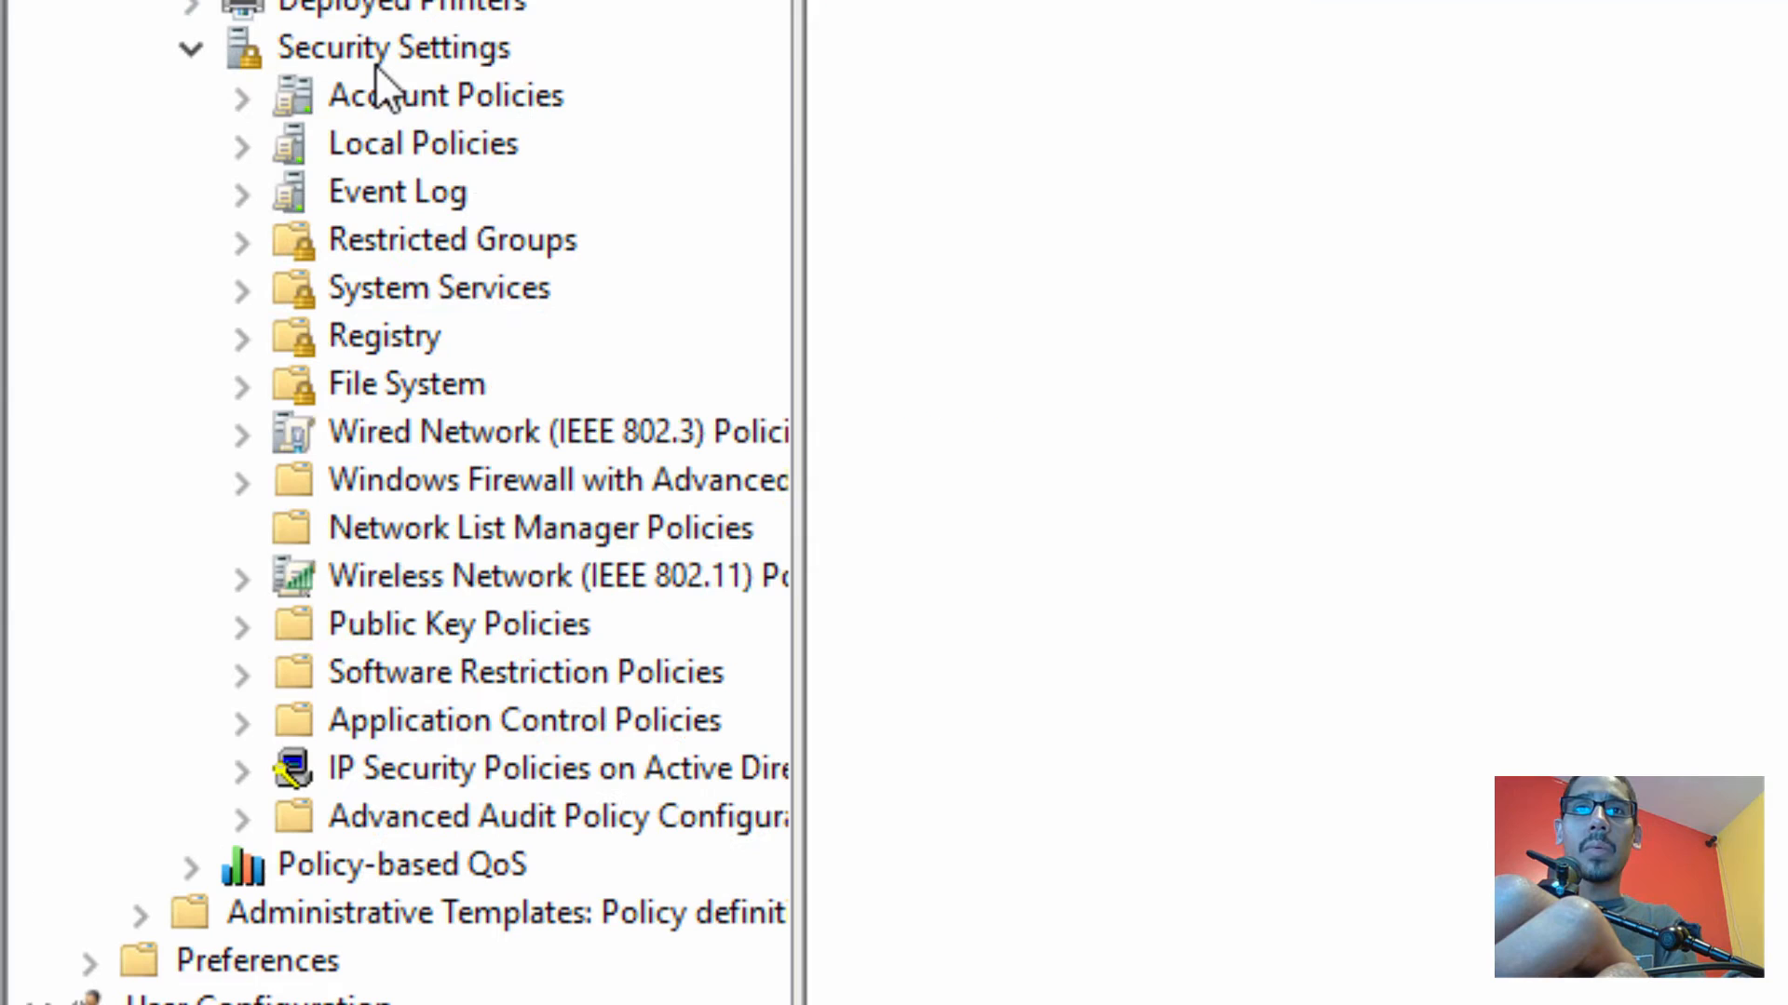
mouse_move(804, 199)
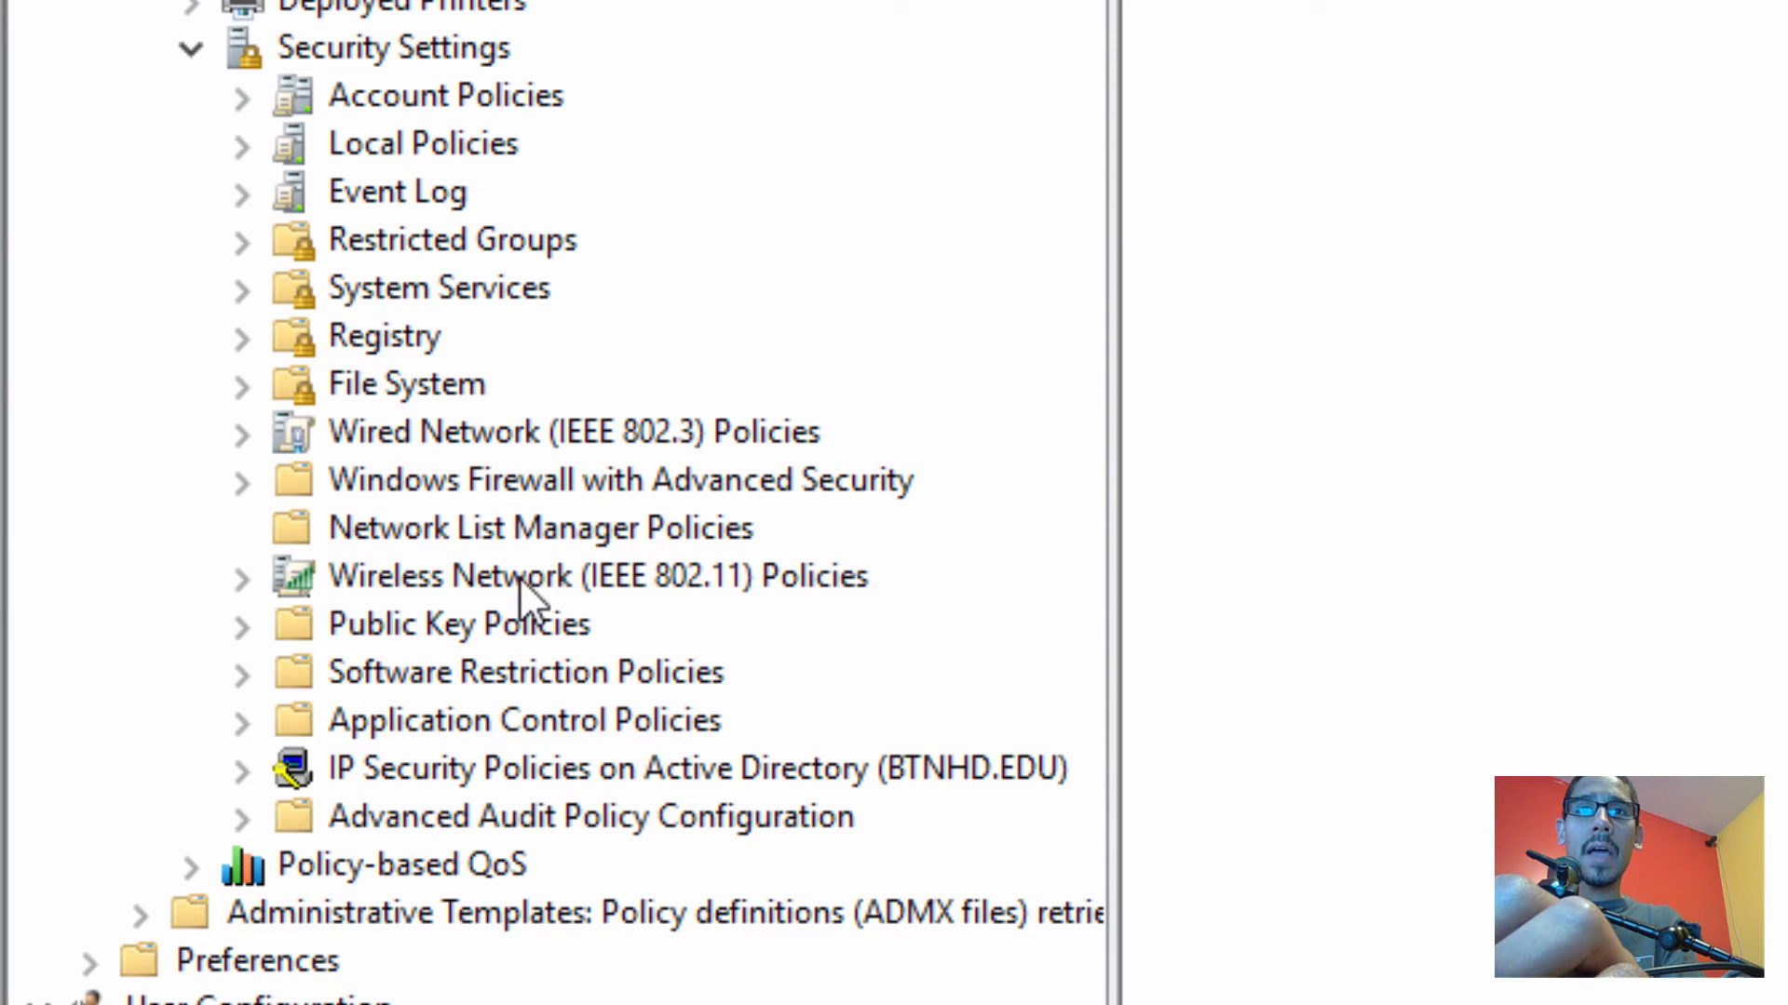
mouse_move(570, 501)
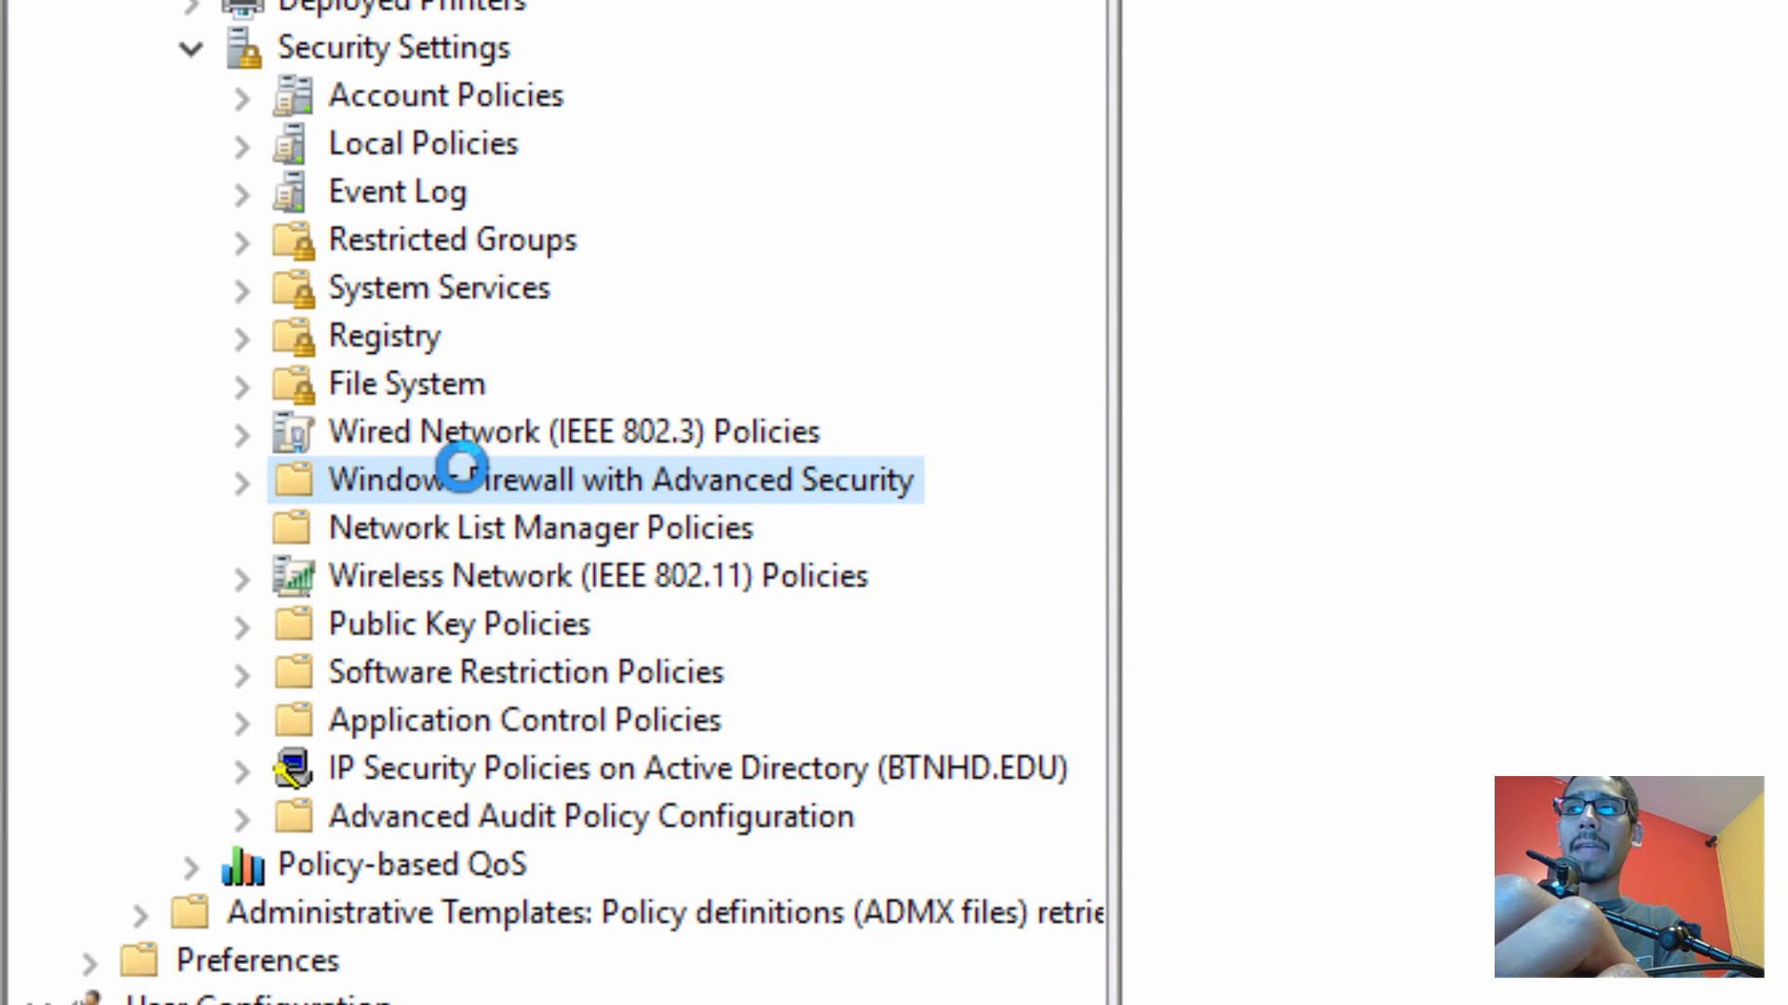
left_click(240, 478)
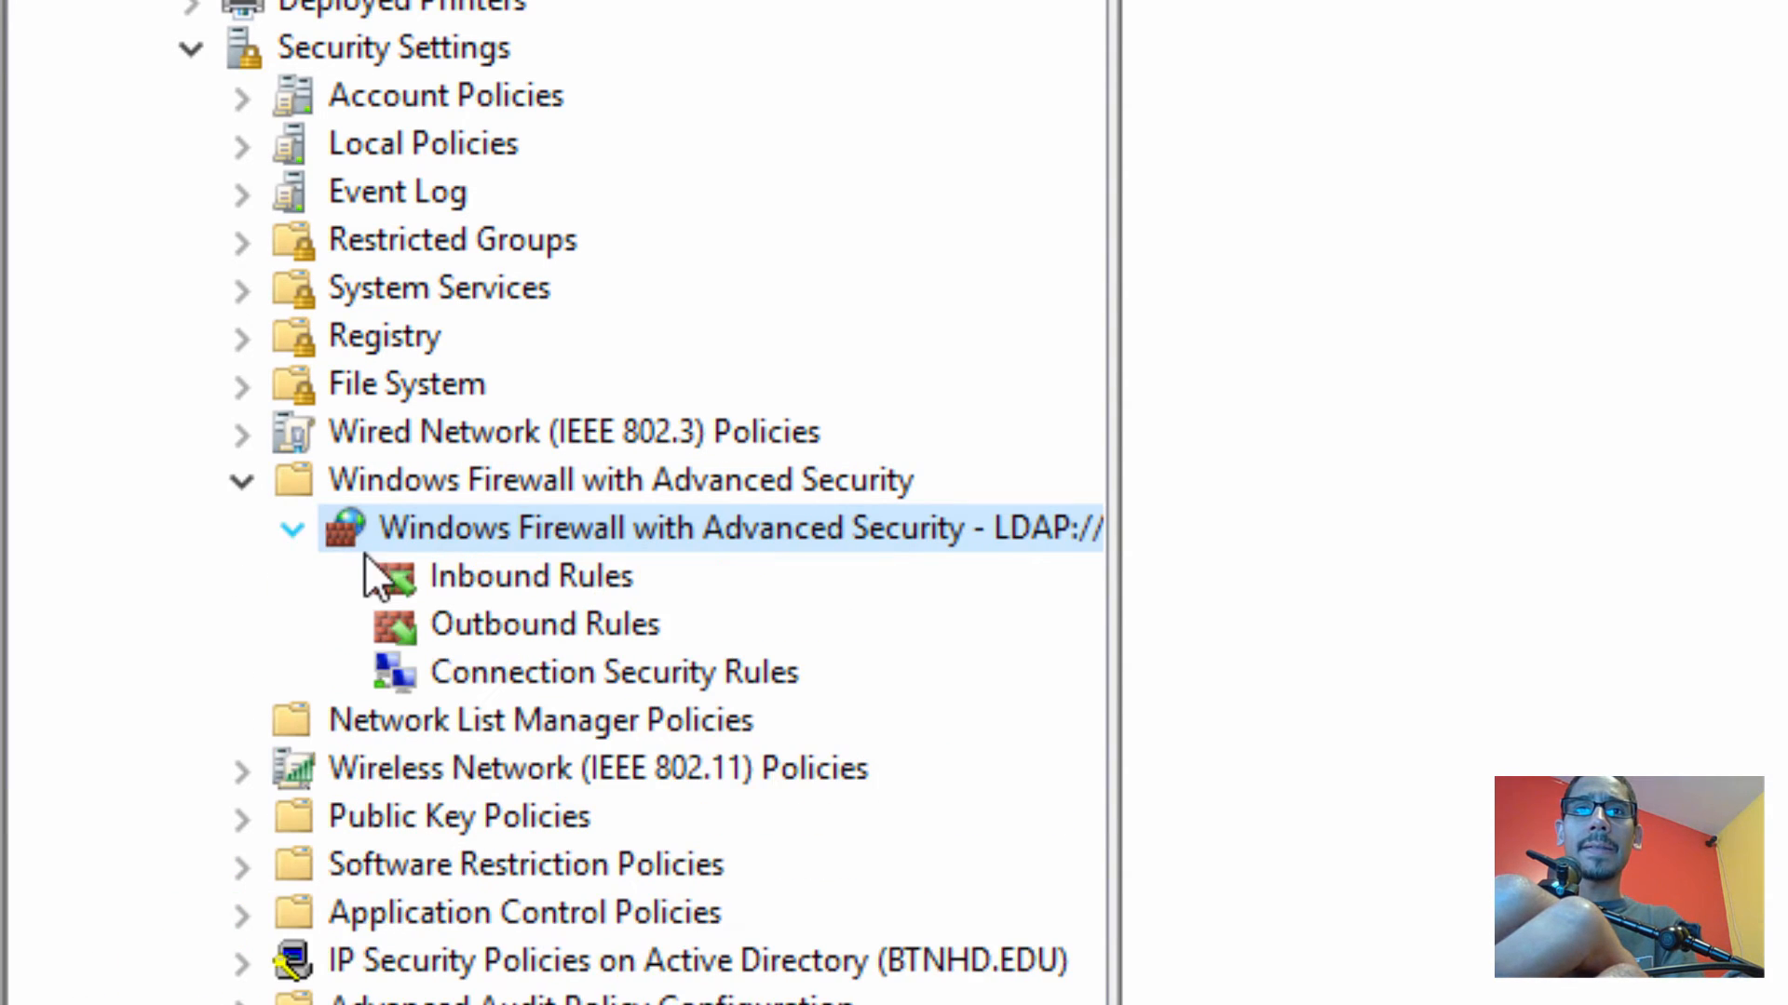
left_click(530, 574)
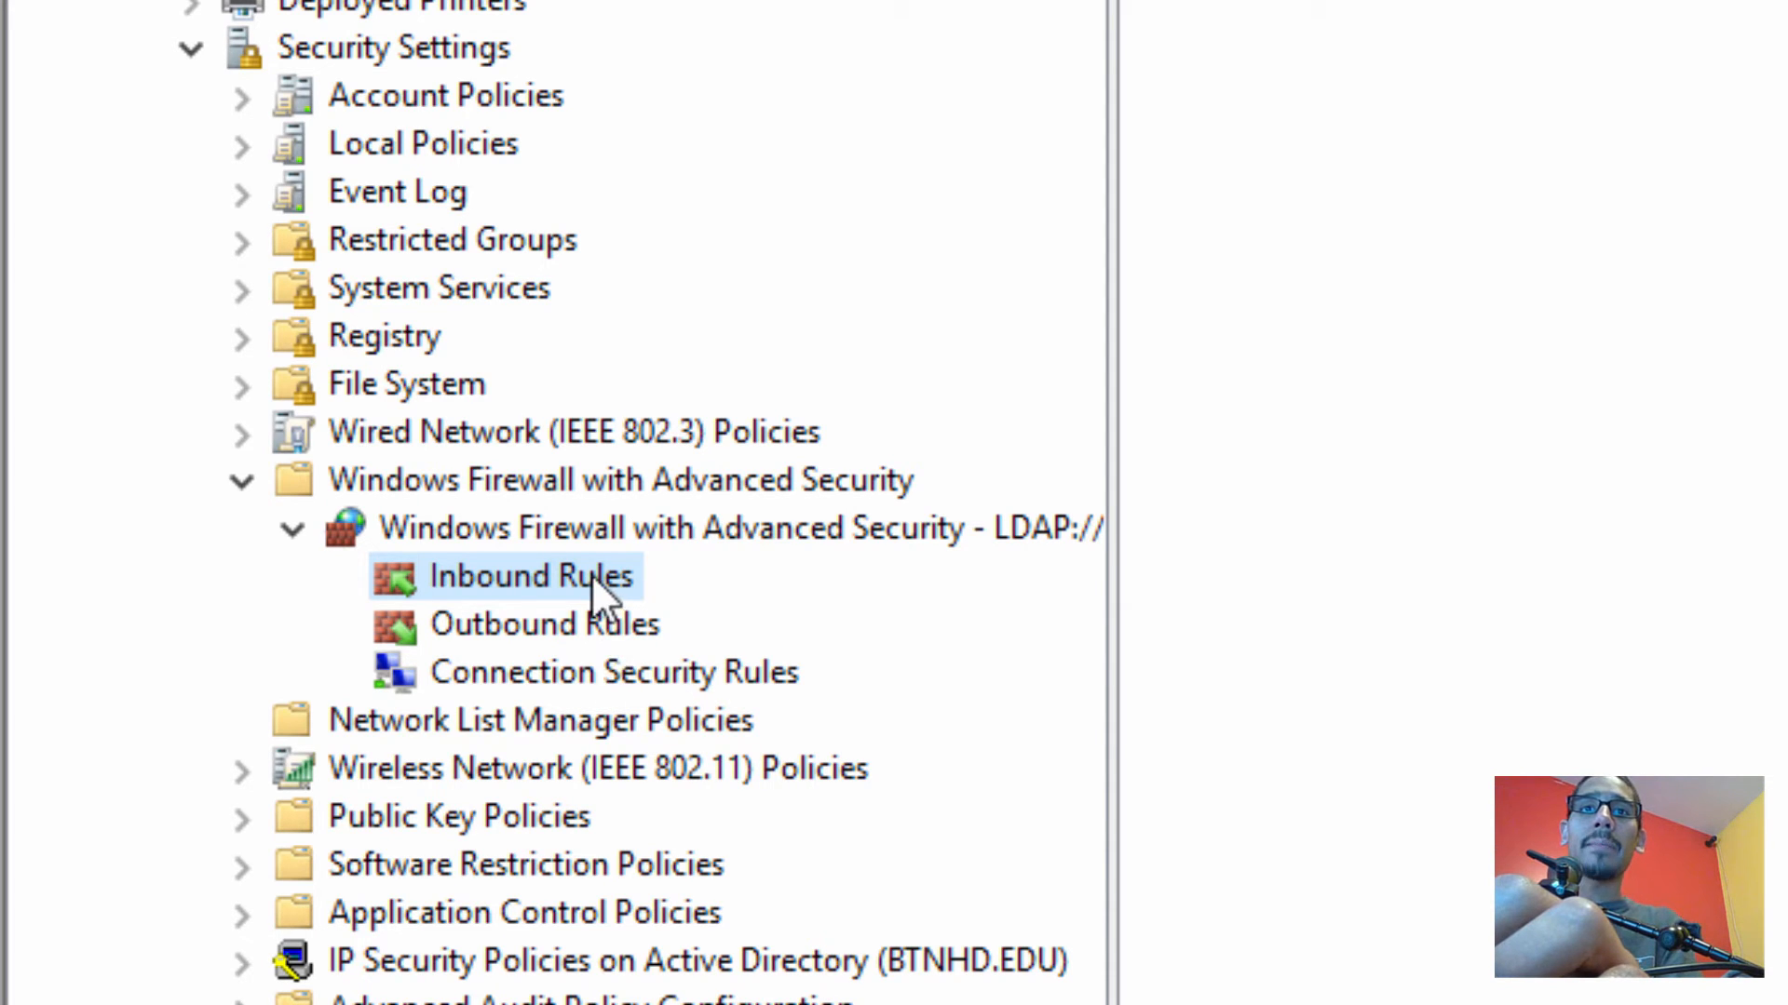
right_click(532, 575)
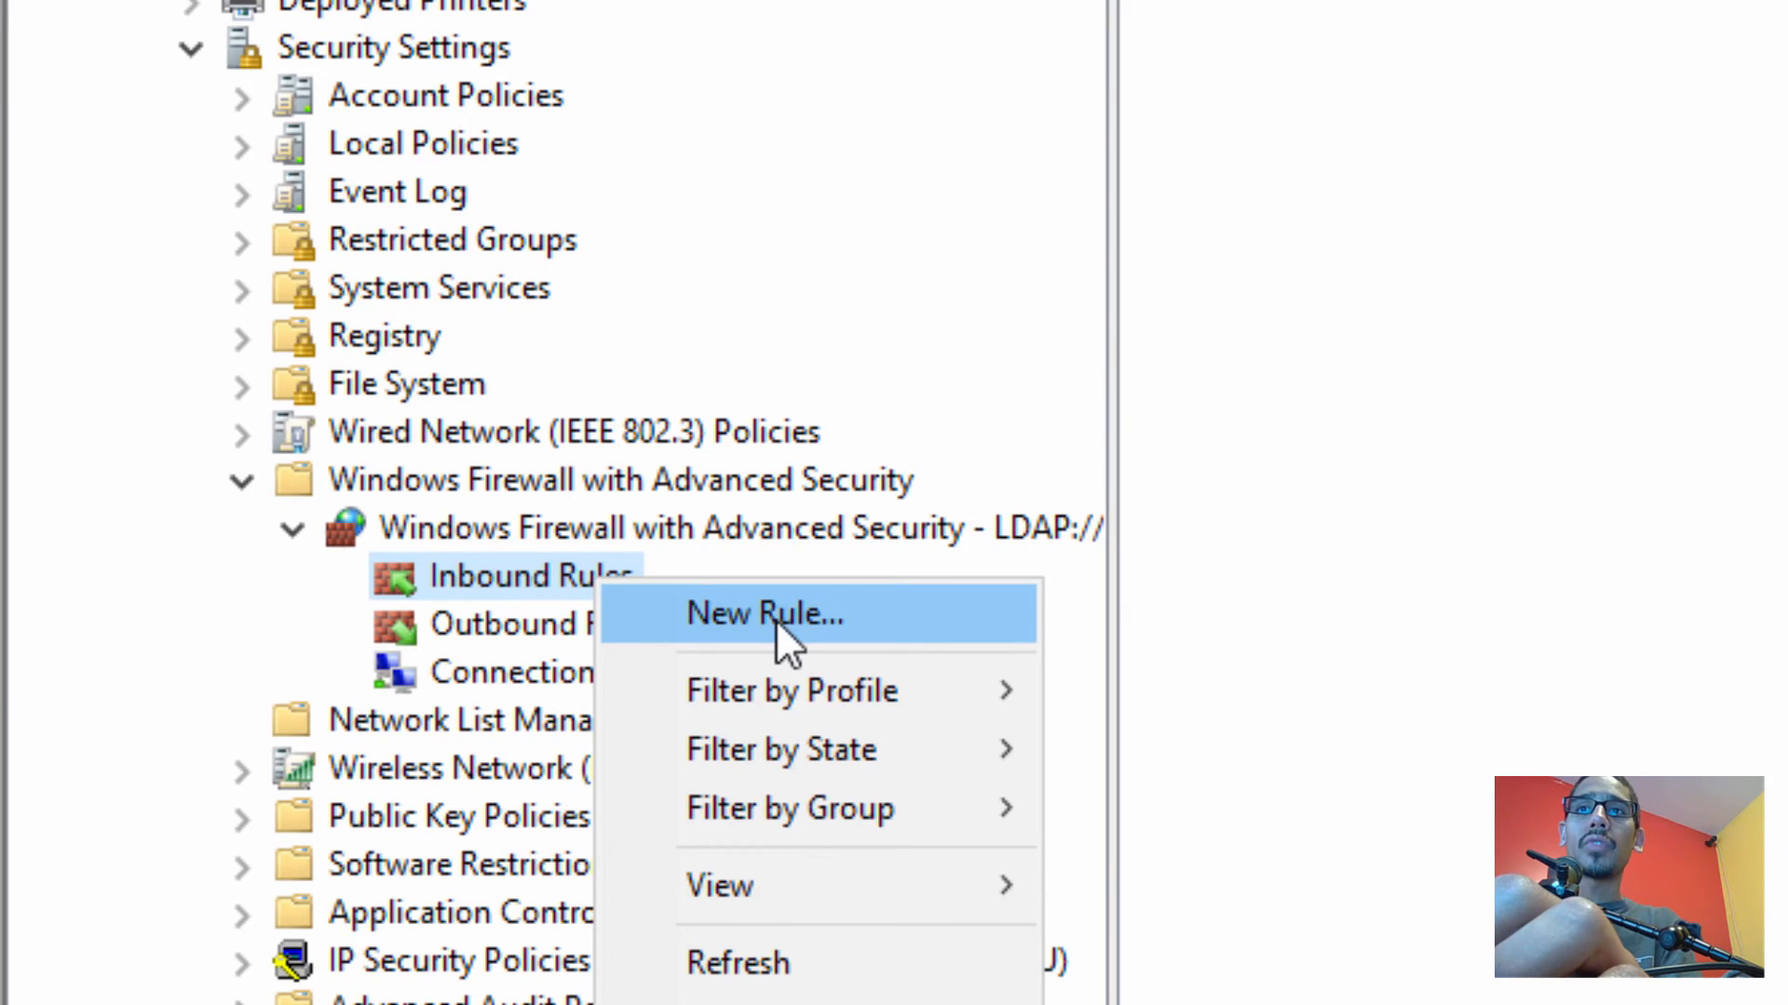
Add the predefined 'BranchCache - Content Retrieval (Uses HTTP)' inbound rule, allowing the connection
left_click(765, 614)
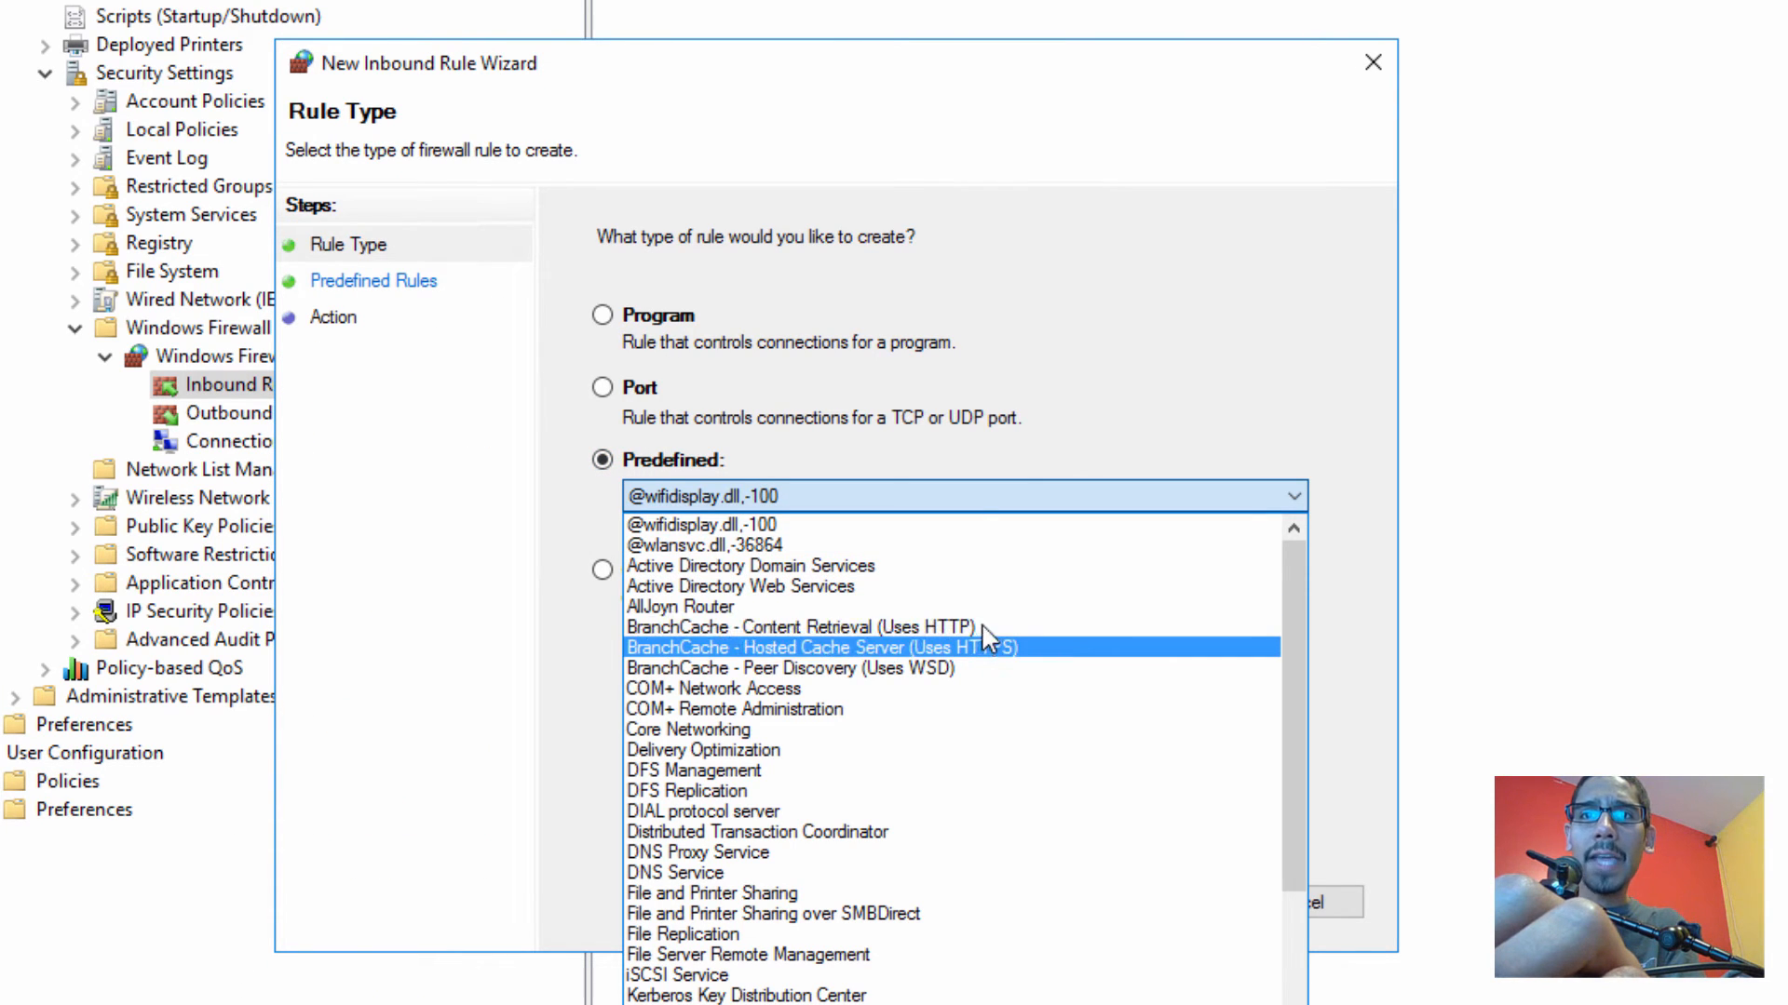
left_click(798, 626)
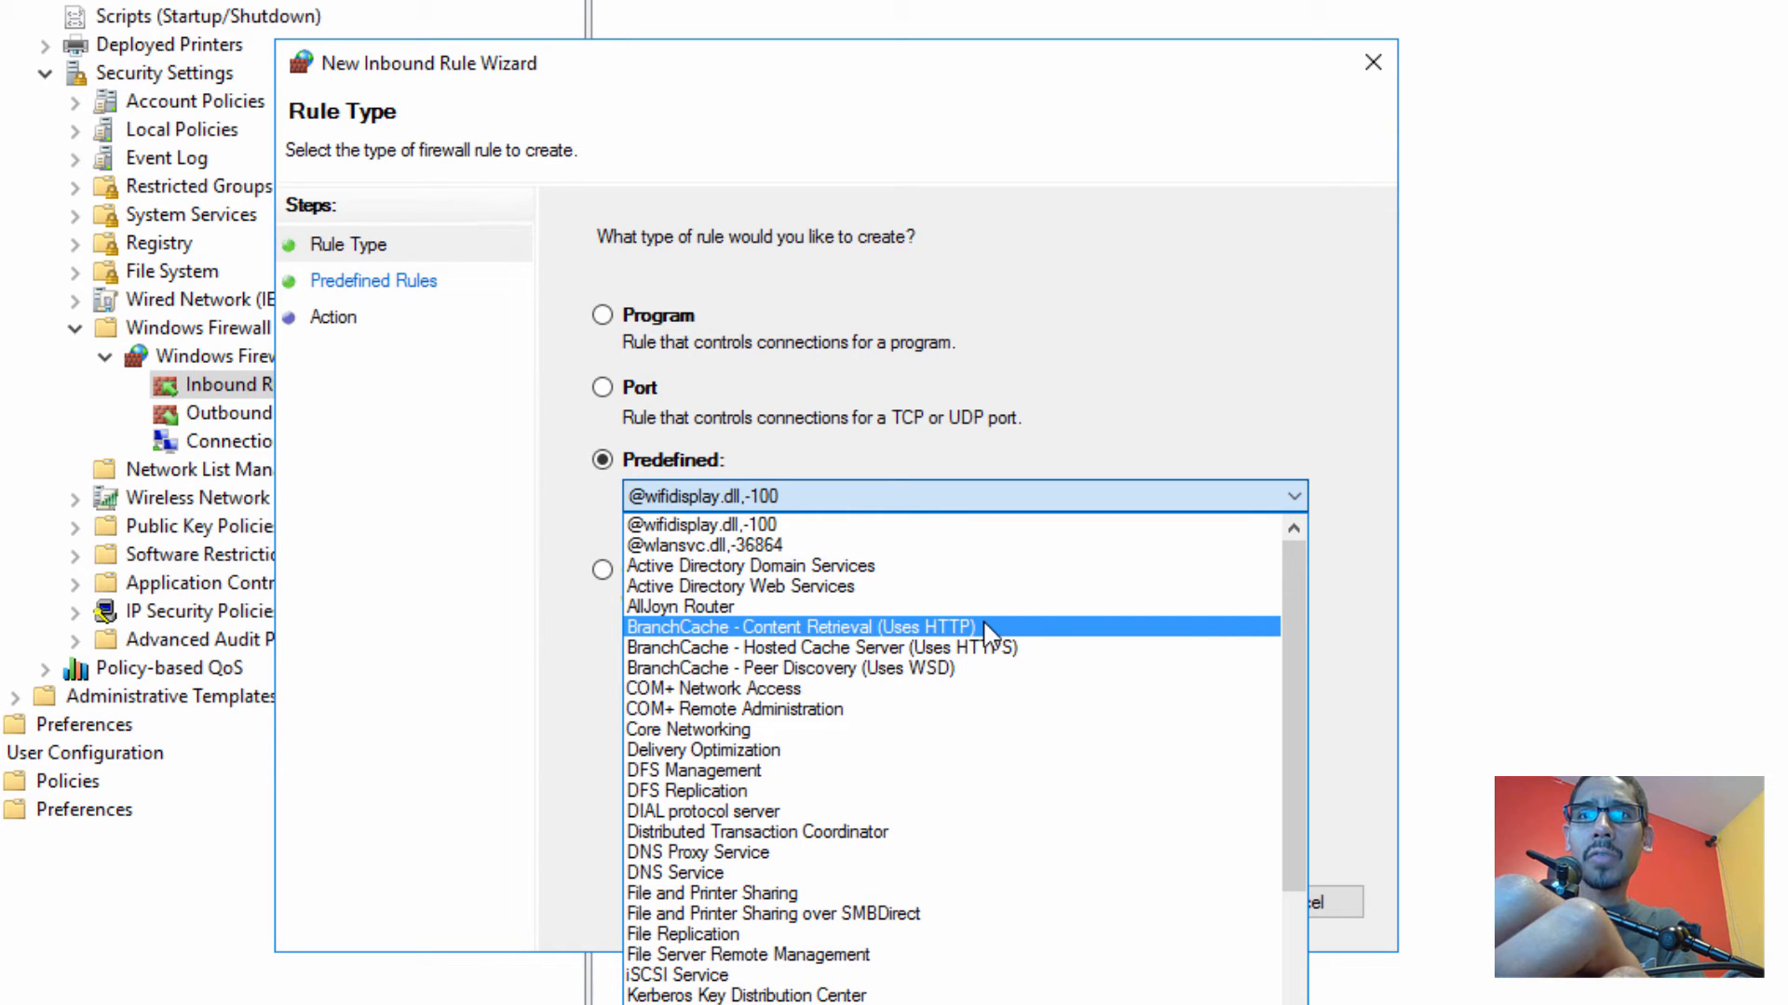
left_click(801, 626)
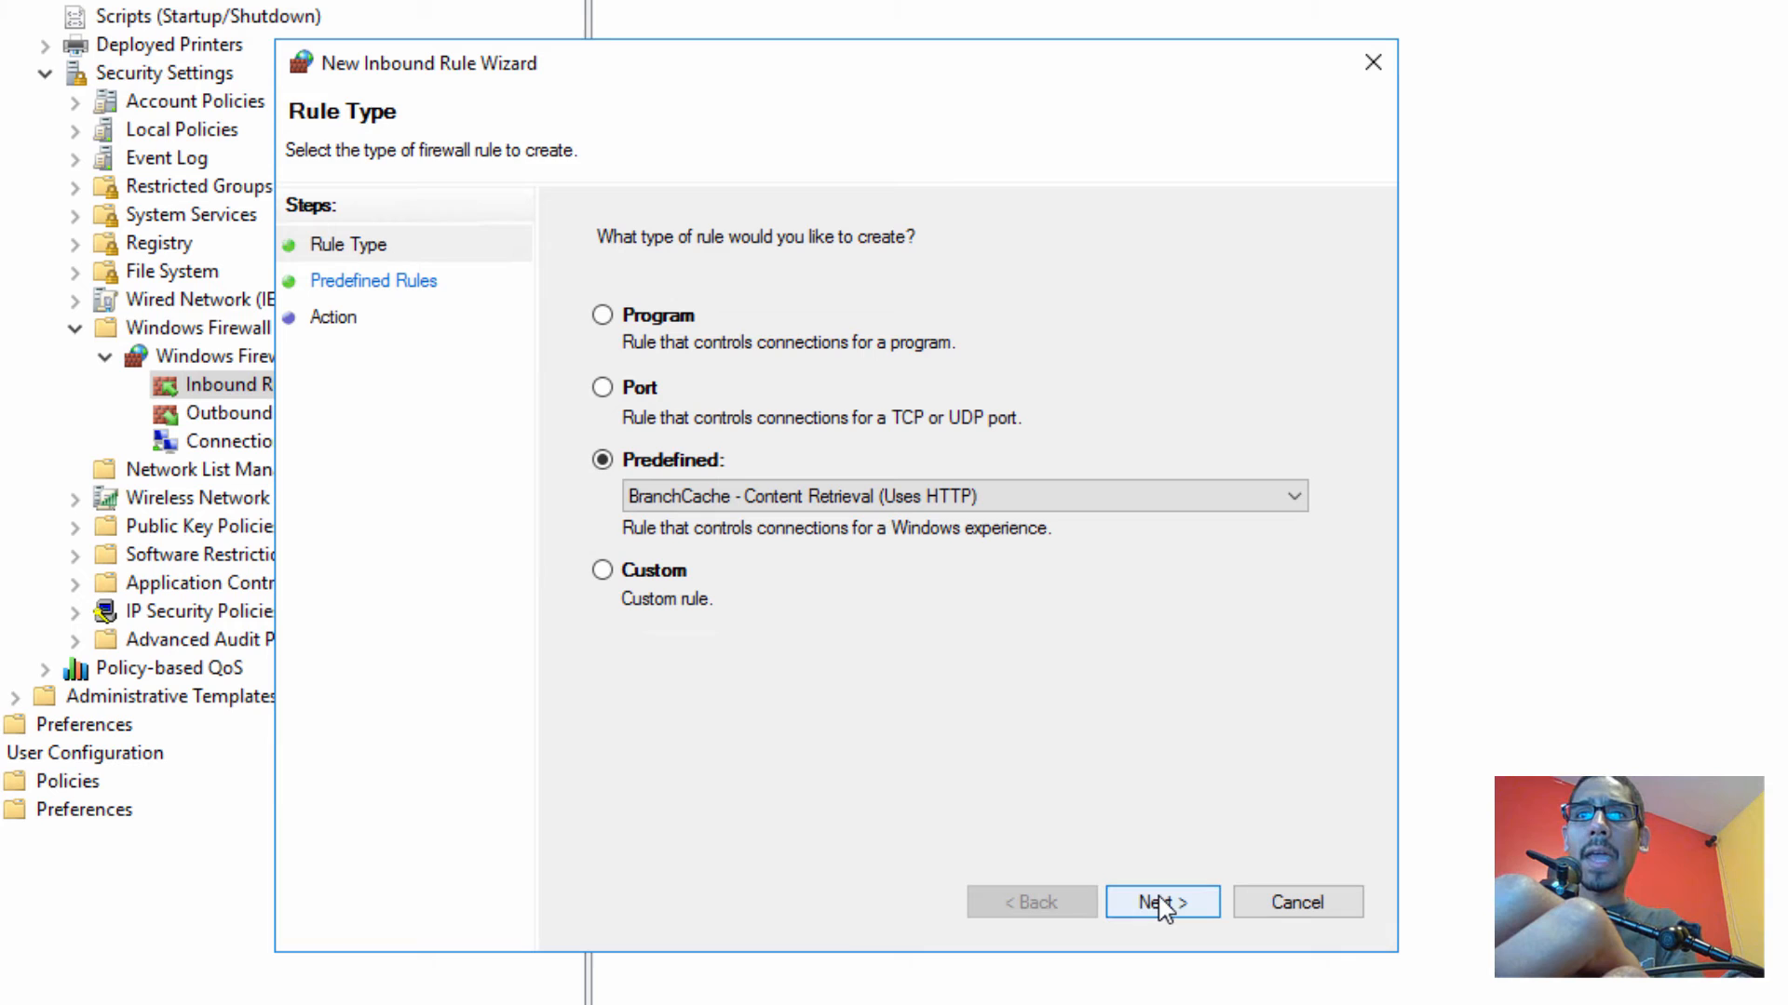
left_click(1160, 902)
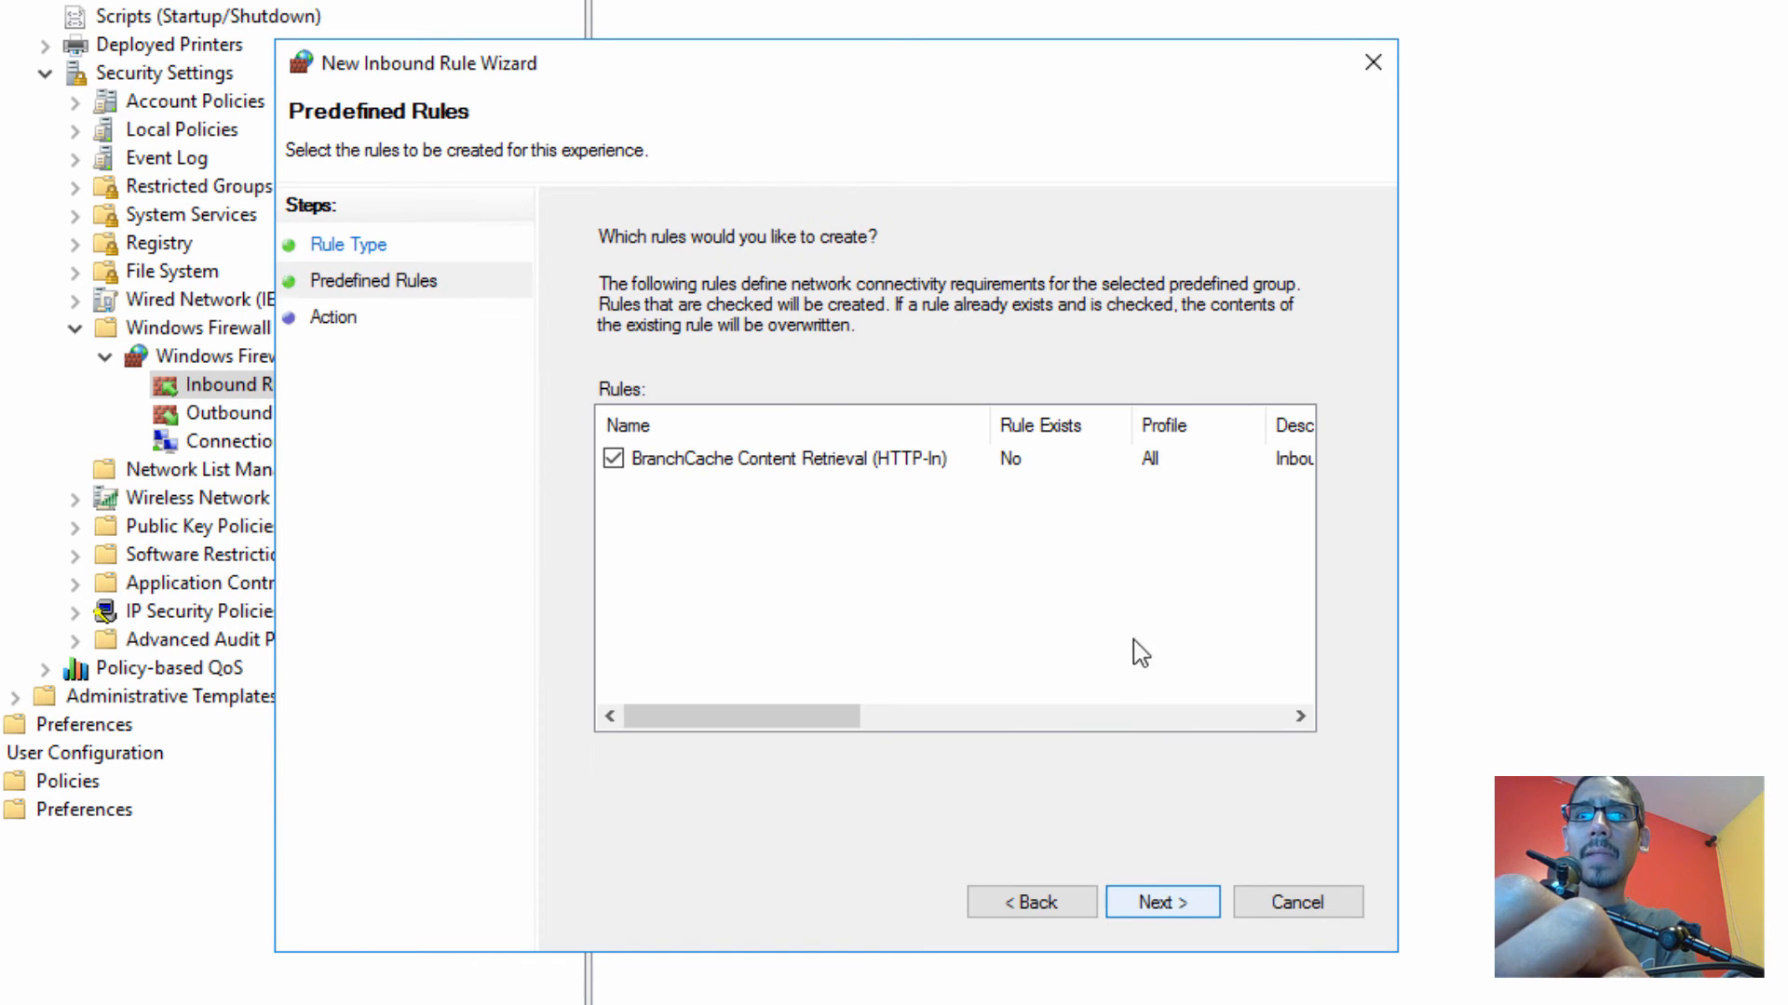
left_click(1159, 903)
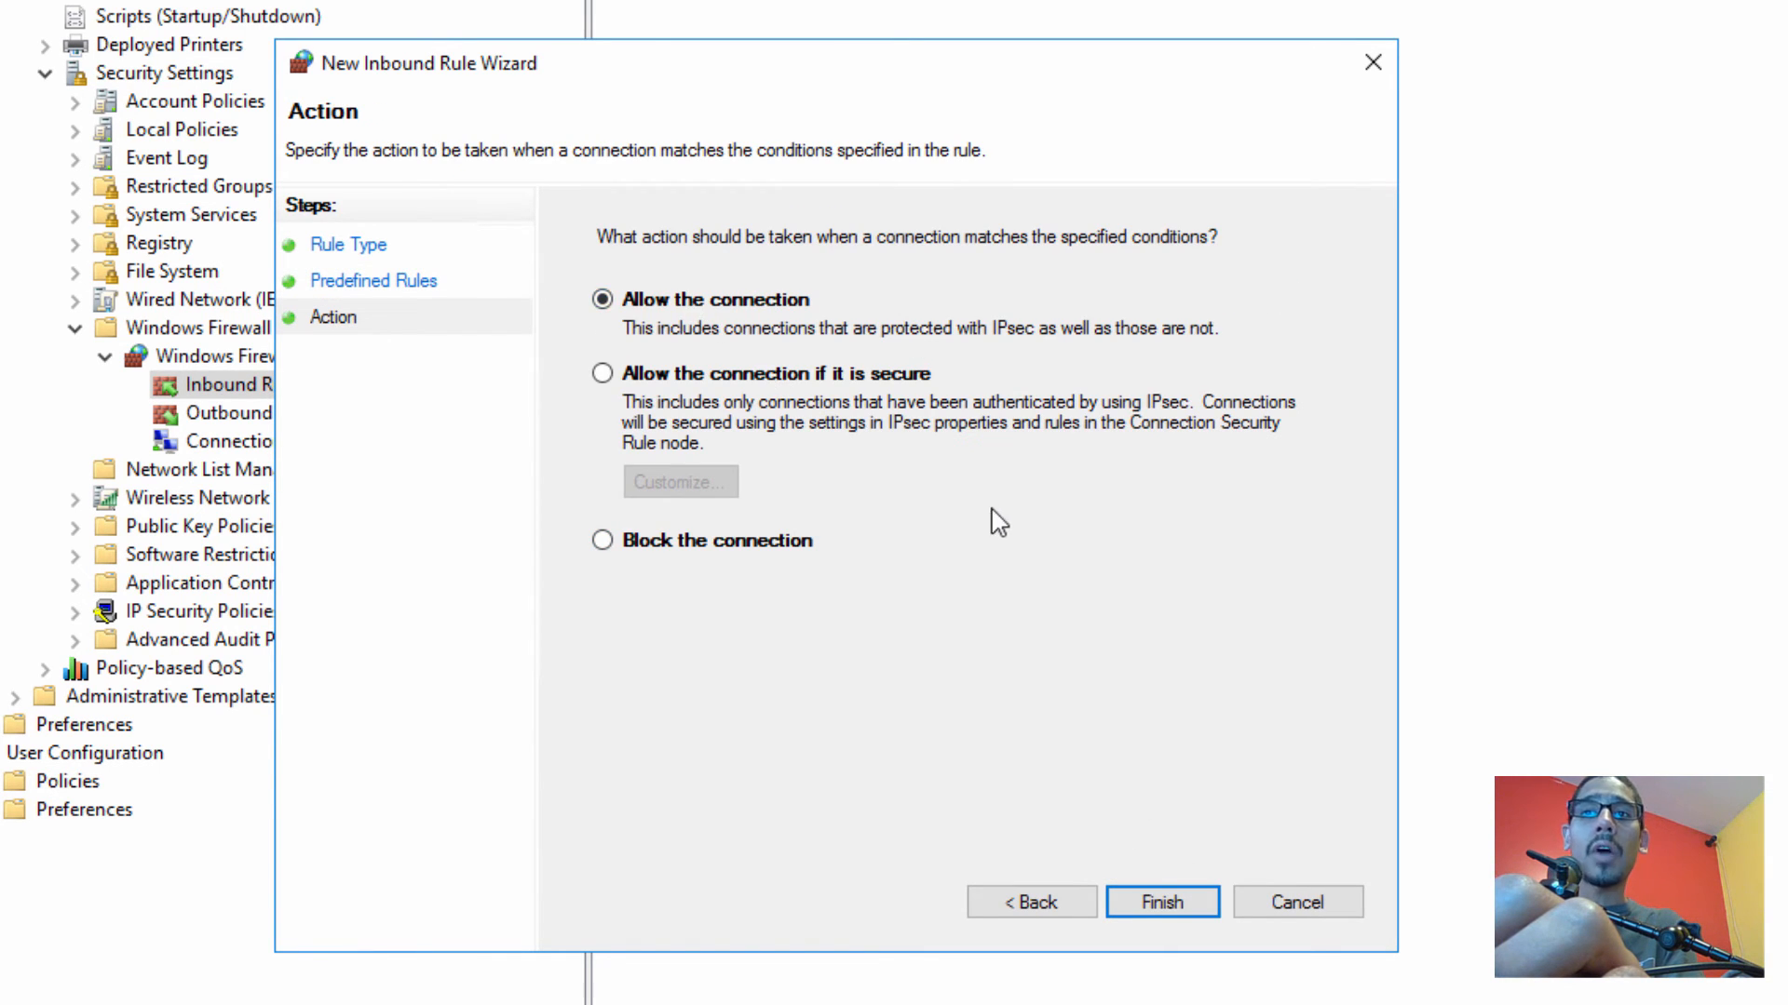
left_click(1161, 902)
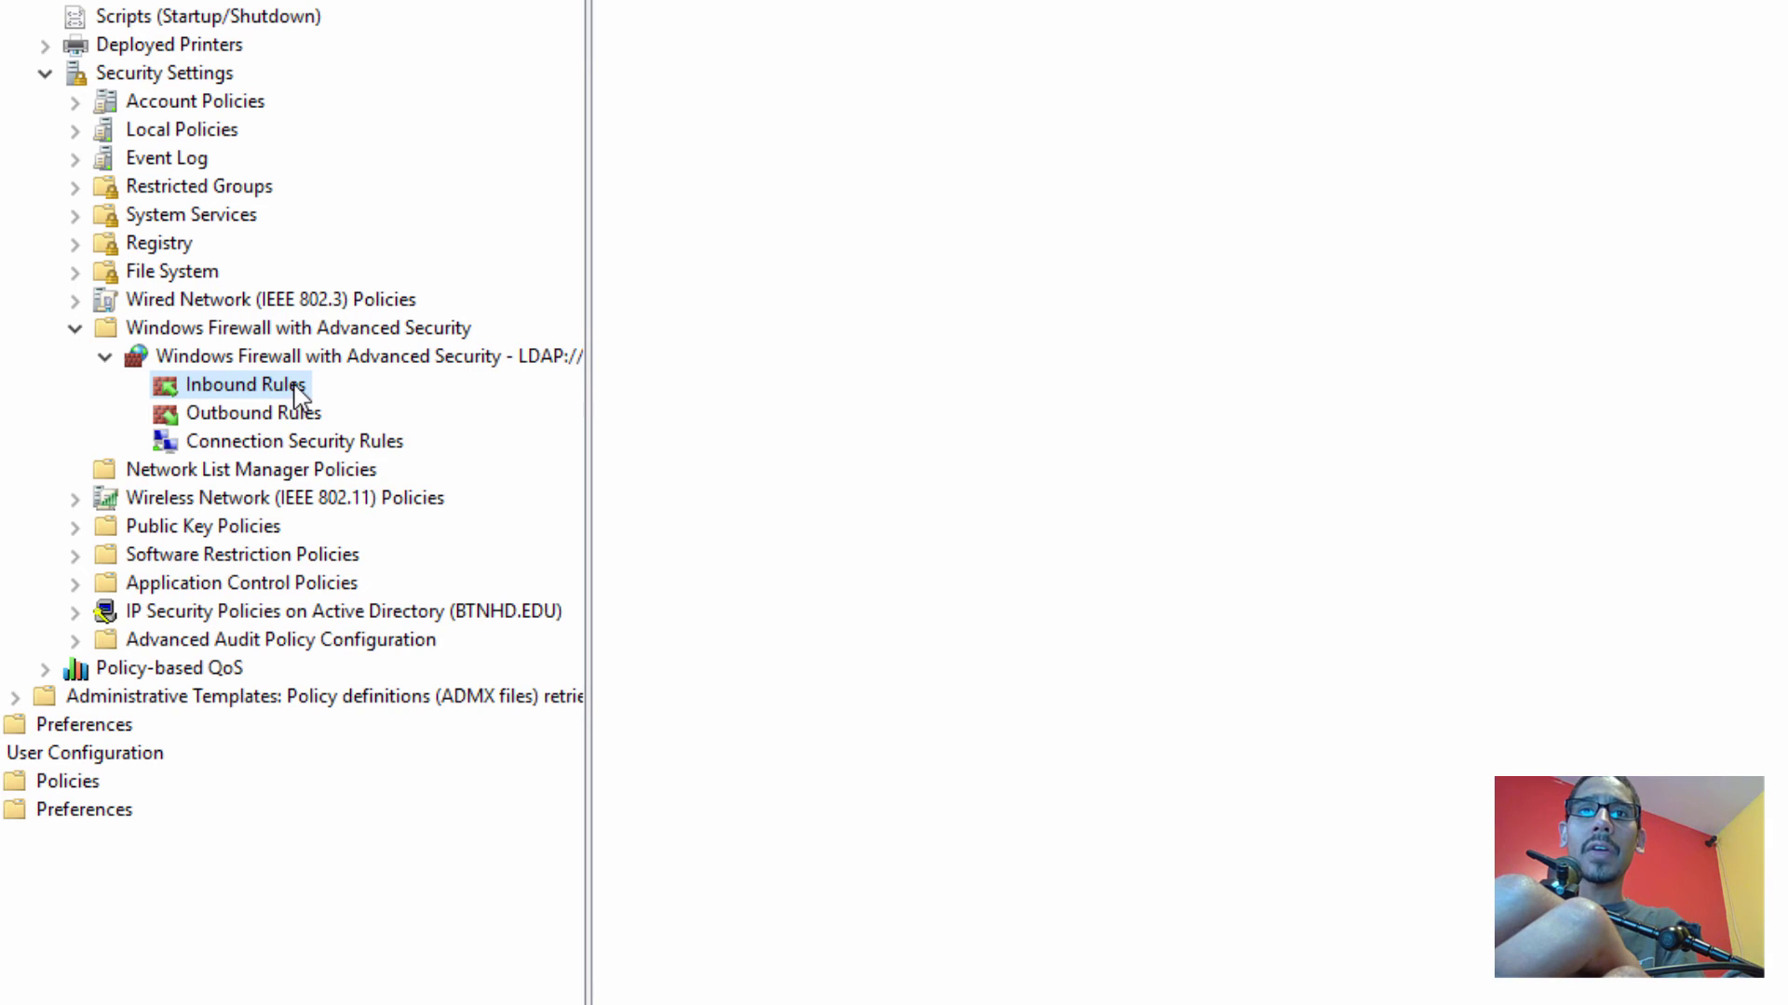
Add the predefined 'BranchCache - Peer Discovery (Uses WSD)' inbound rule, allowing the connection
left_click(240, 384)
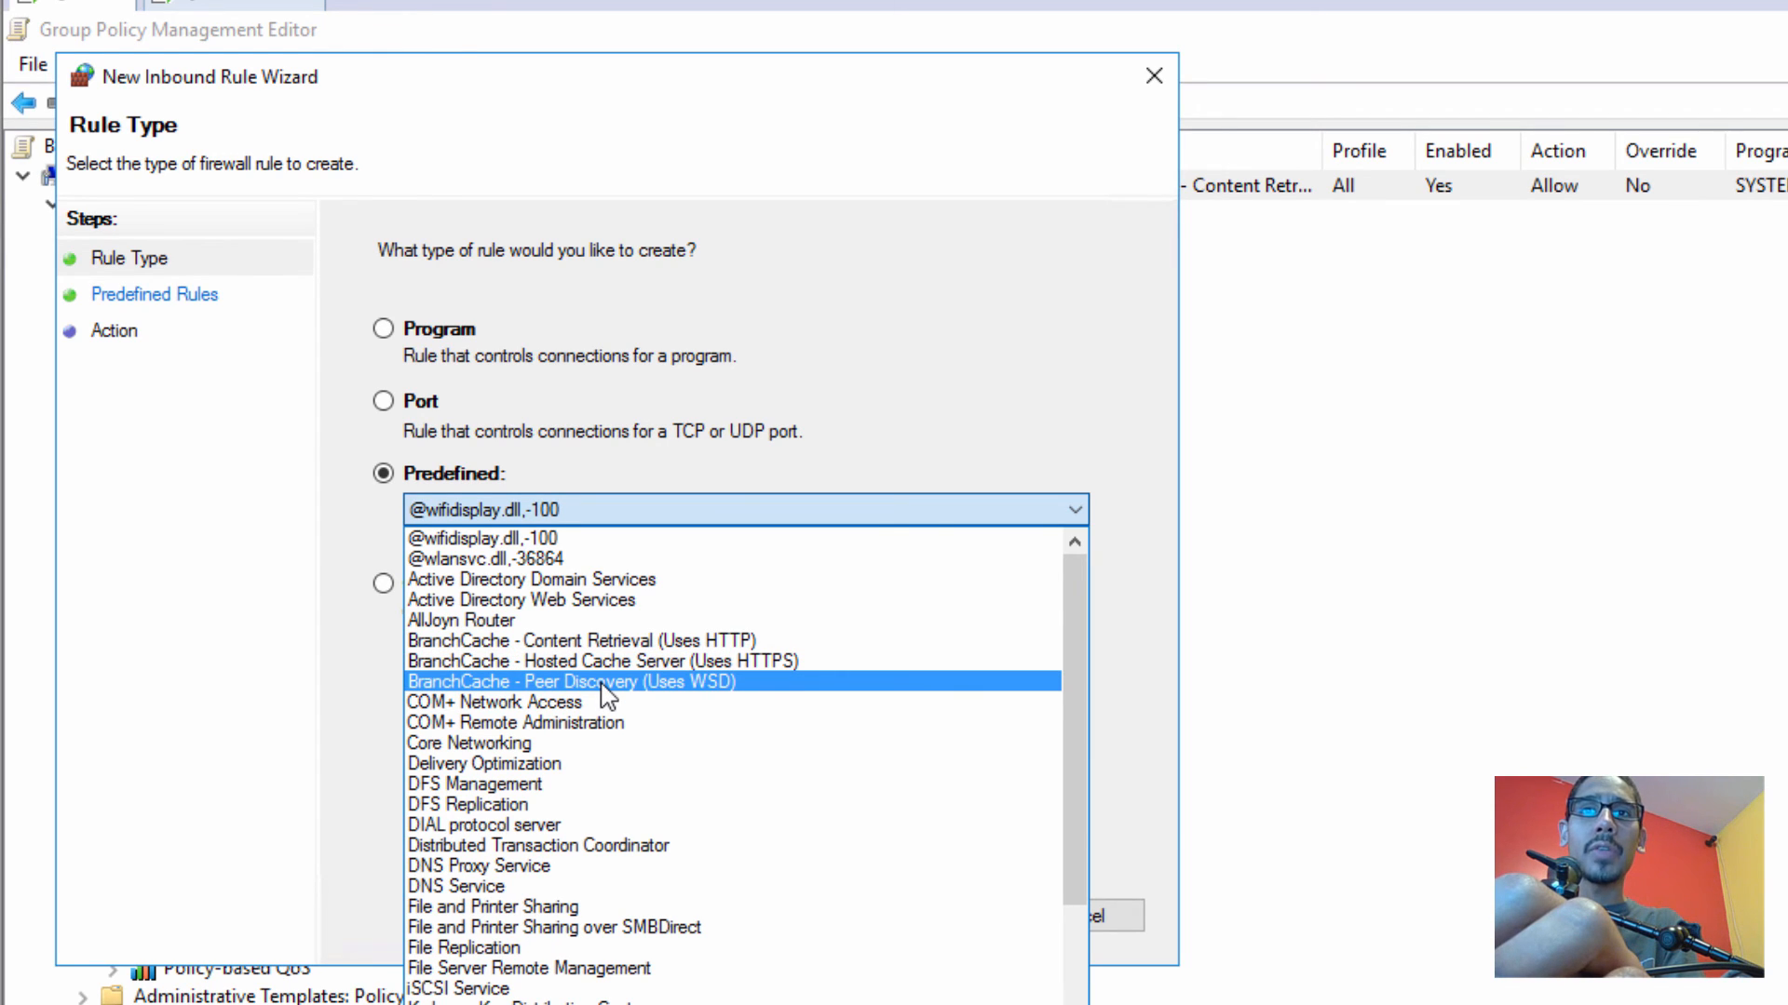
left_click(570, 680)
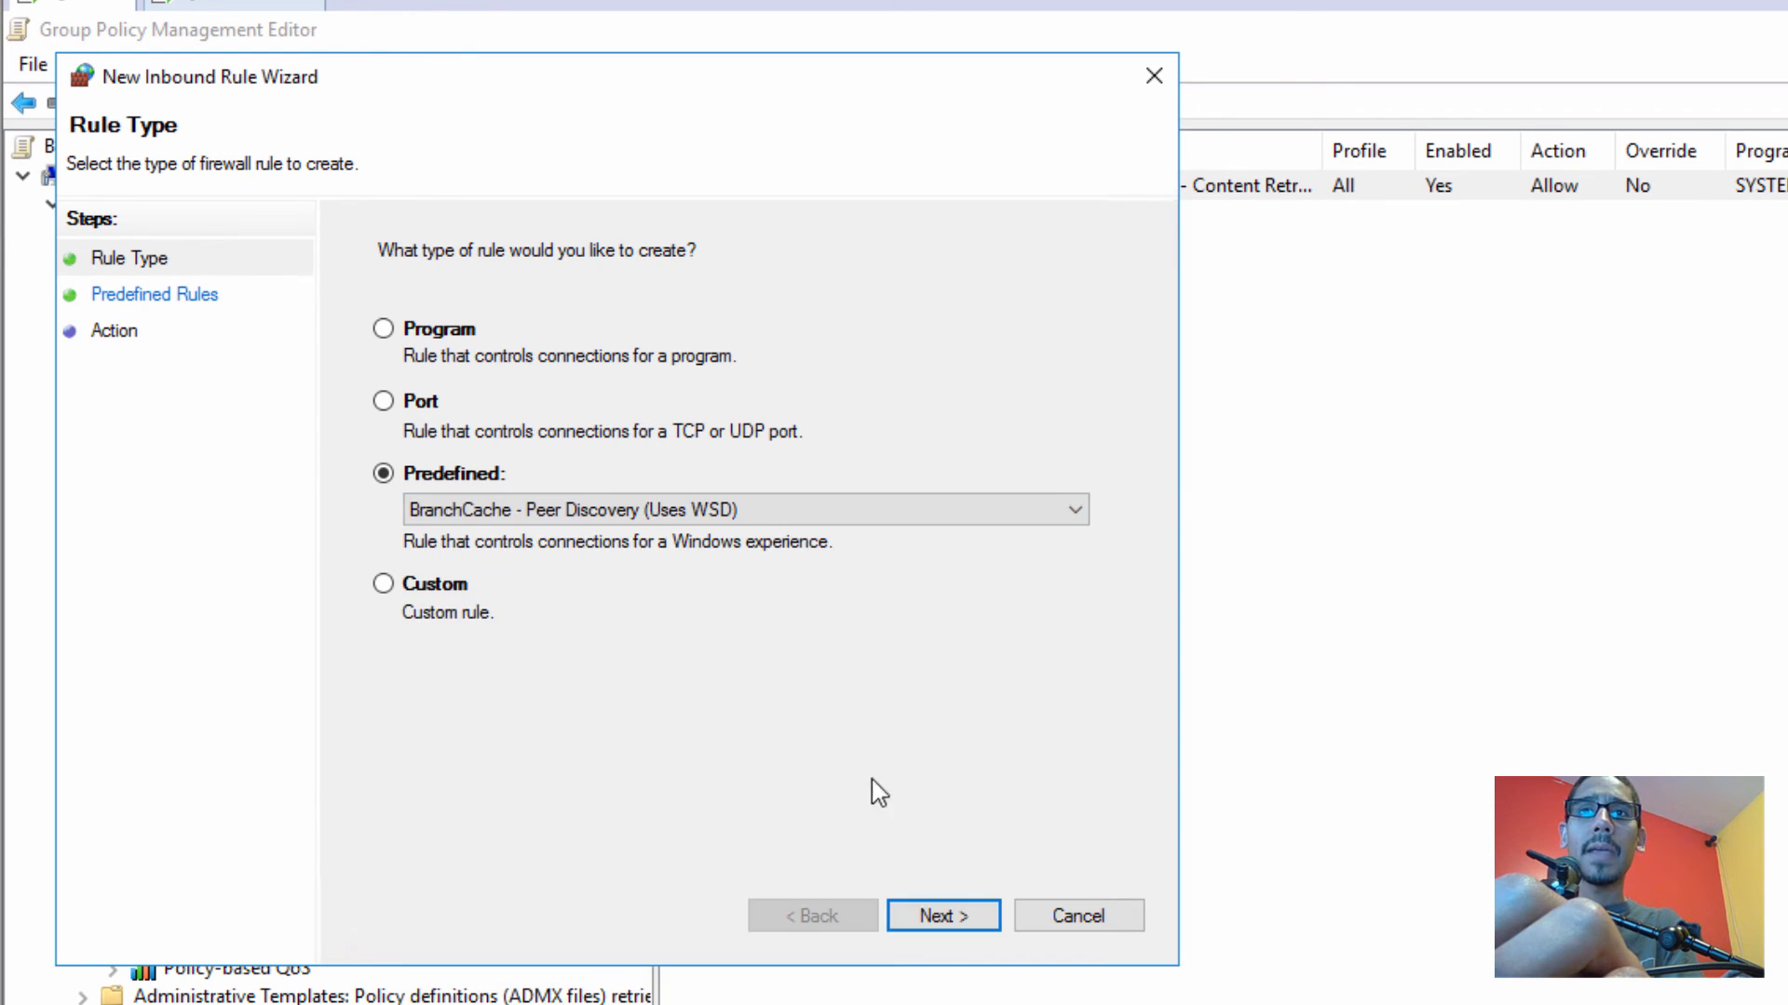
left_click(942, 915)
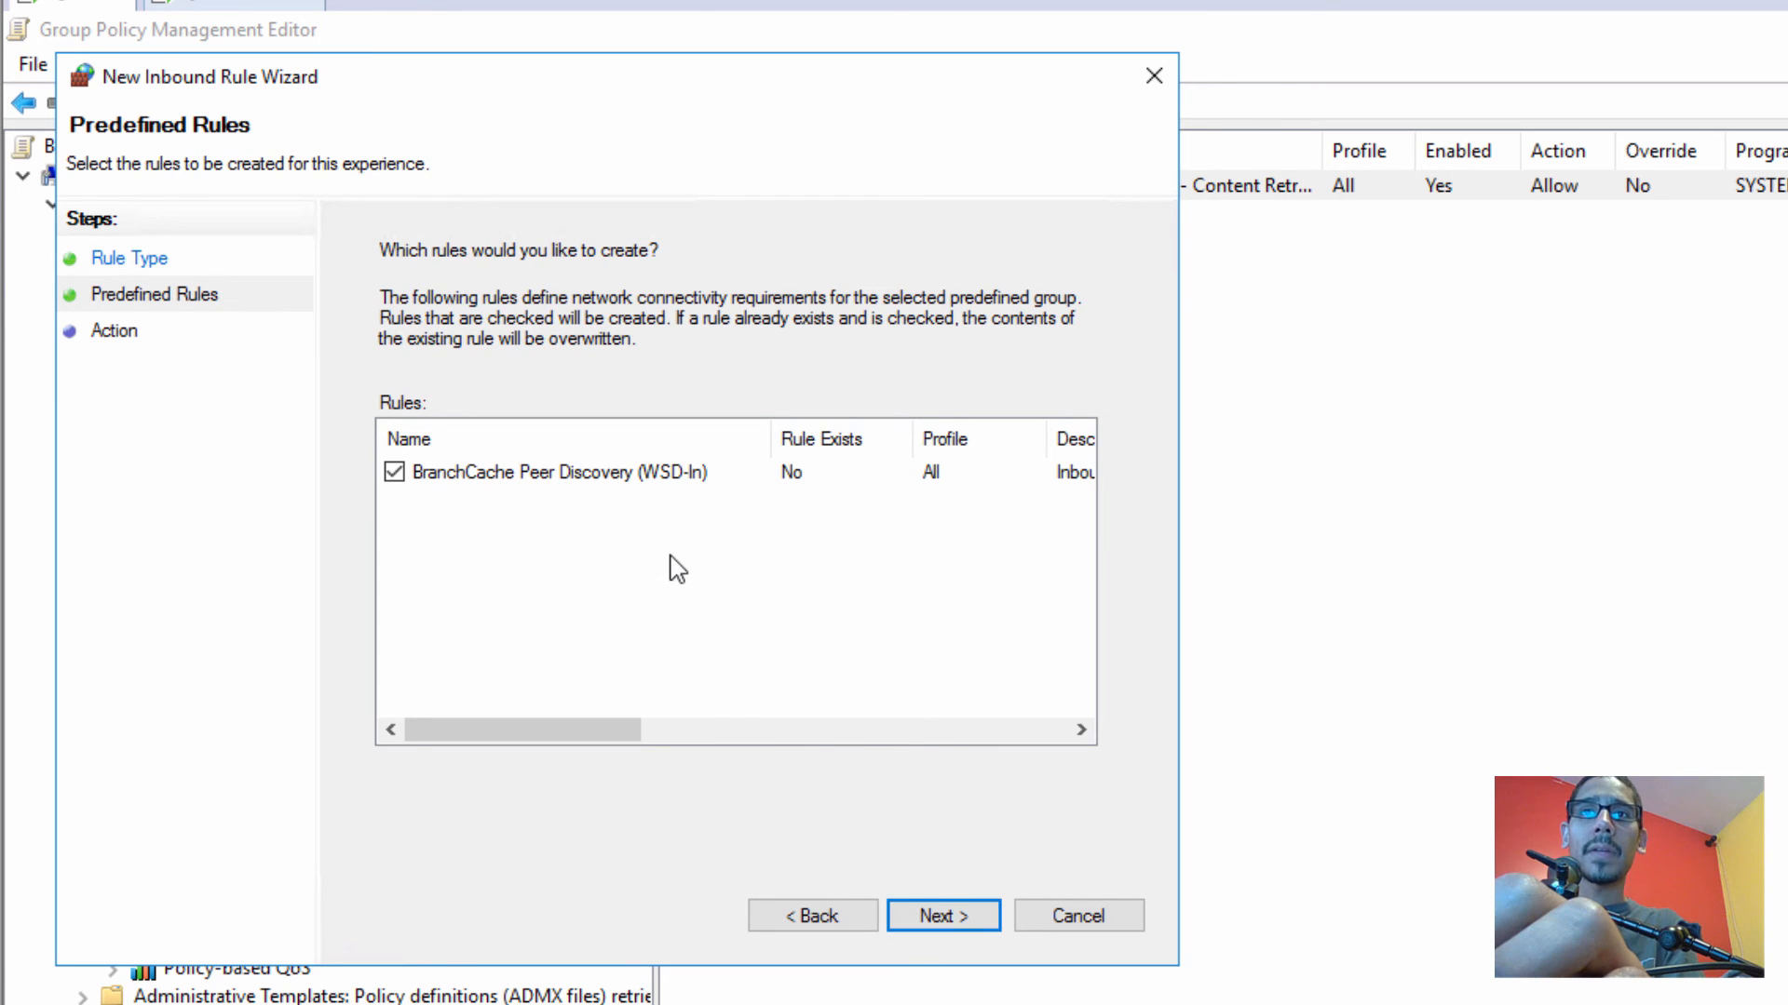
left_click(941, 915)
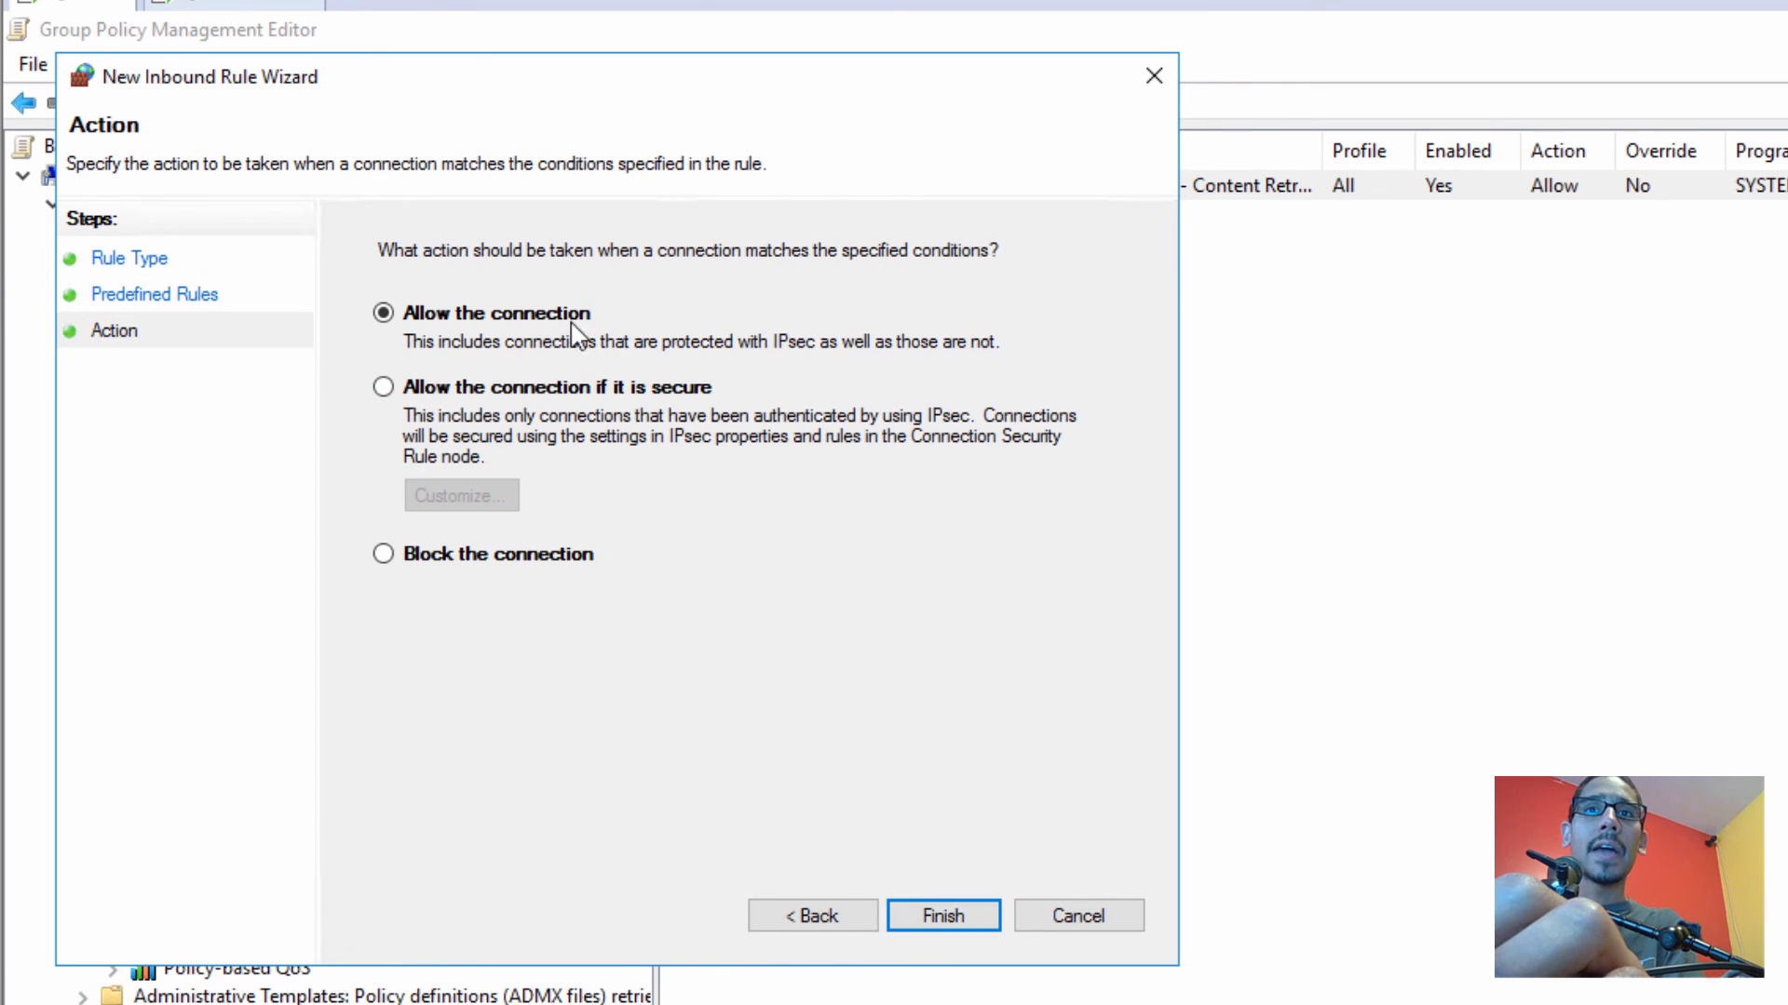
left_click(941, 915)
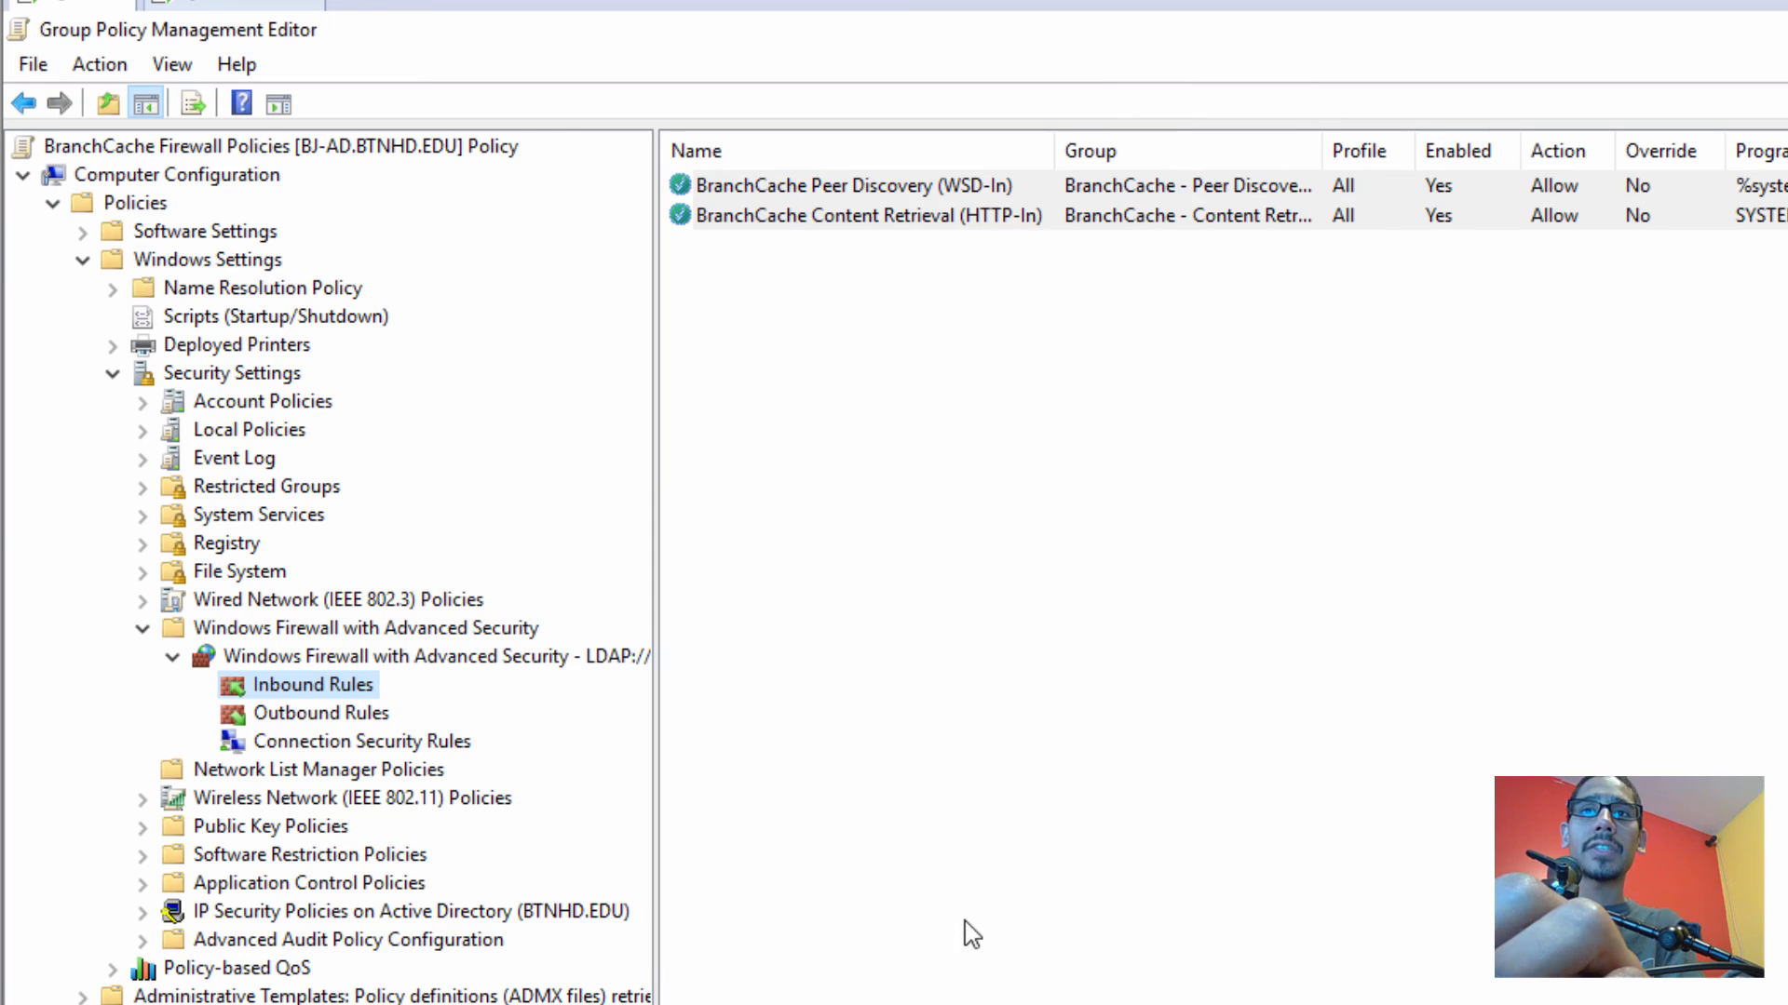
mouse_move(1014, 633)
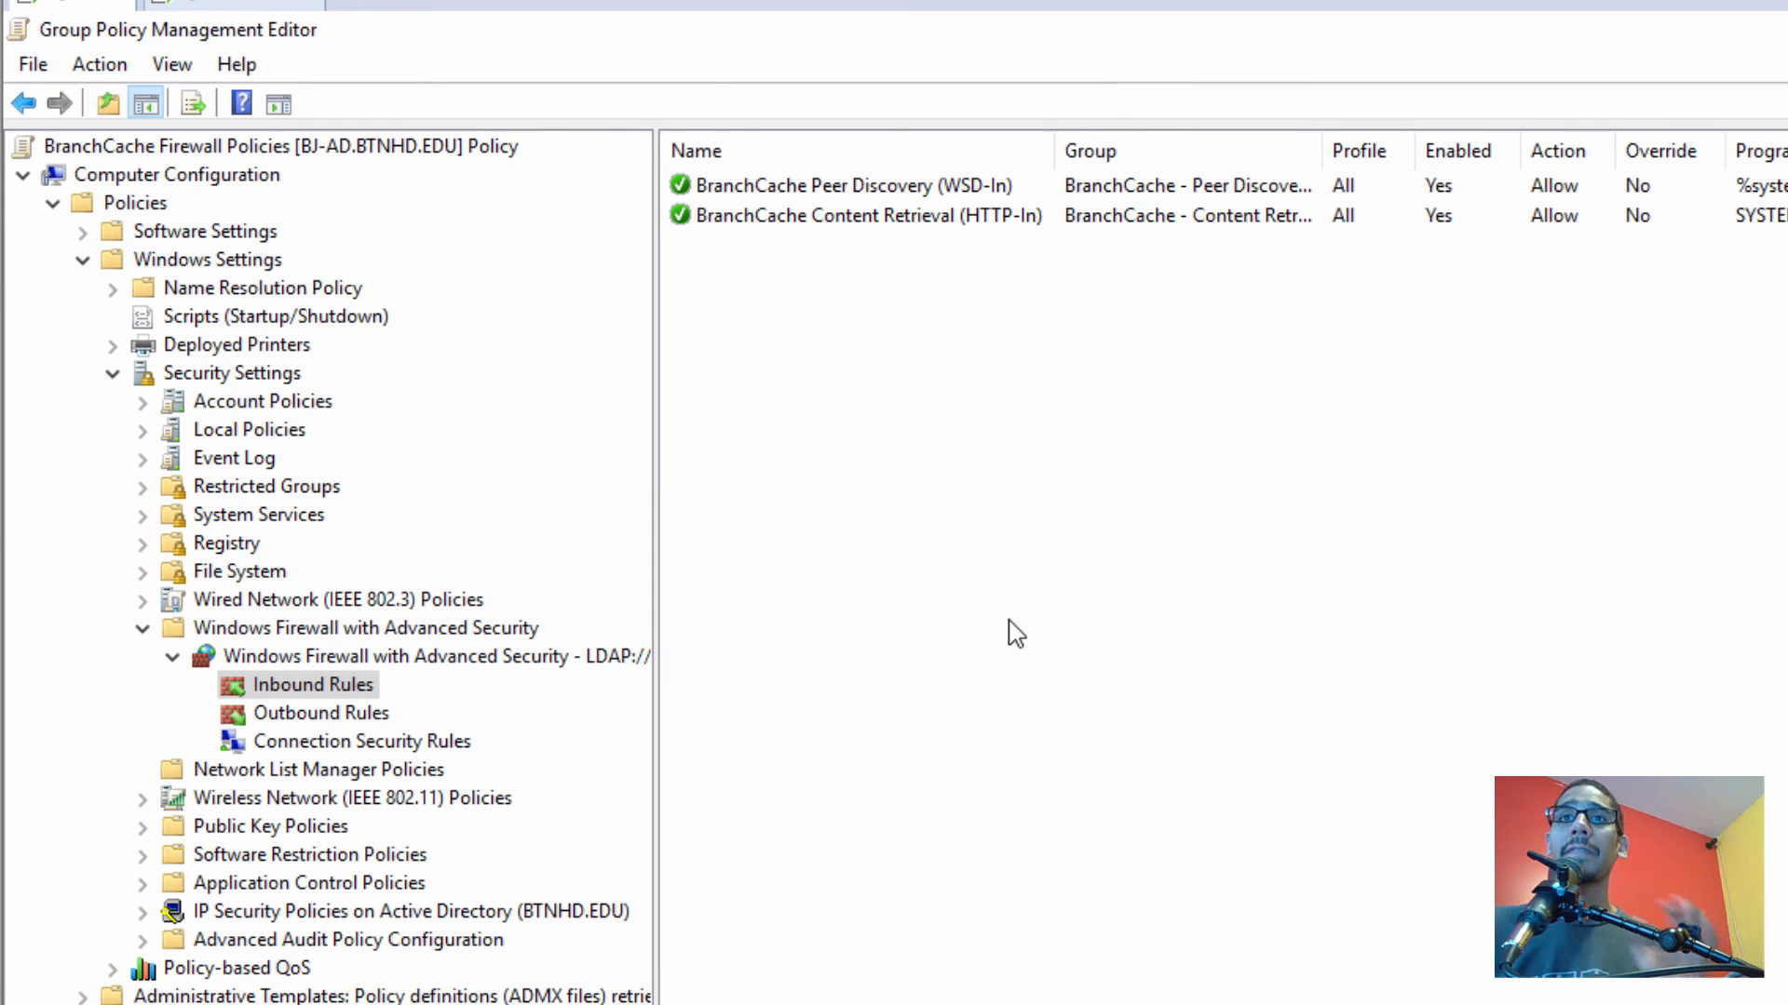